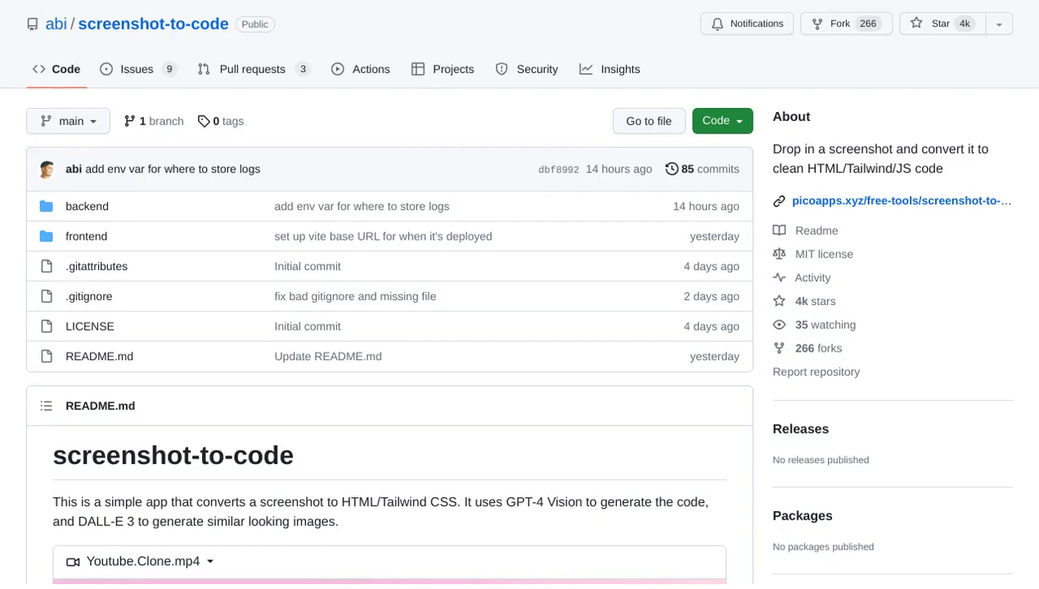
pyautogui.scroll(-3)
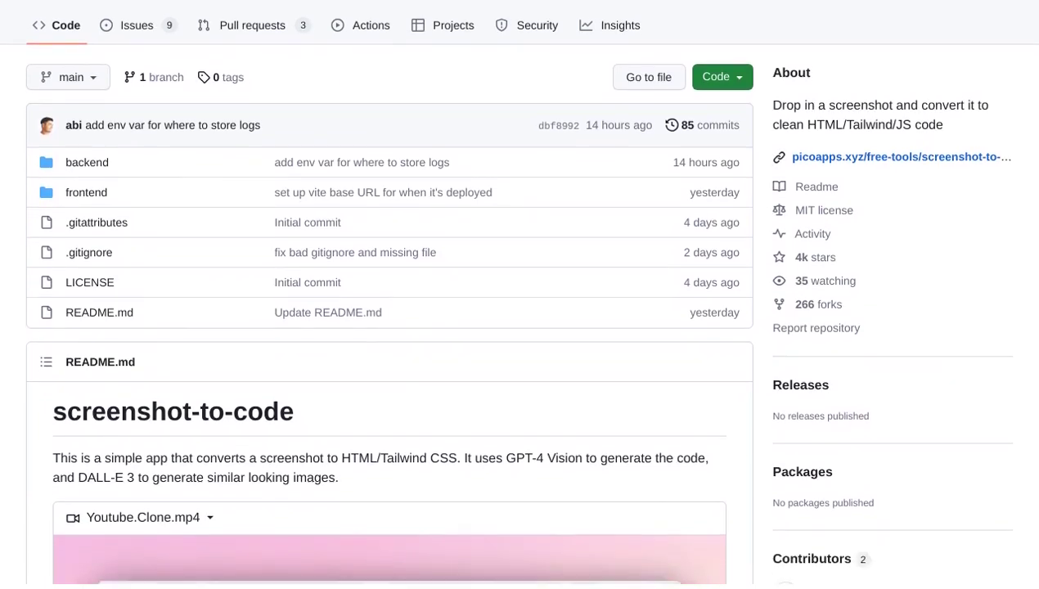
pyautogui.scroll(-3)
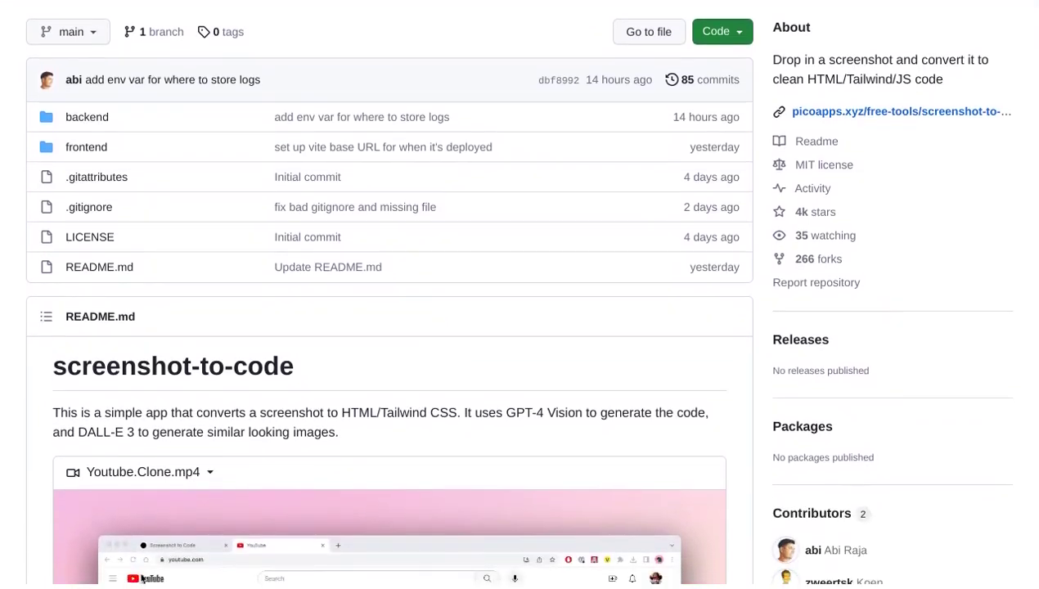
pyautogui.scroll(-3)
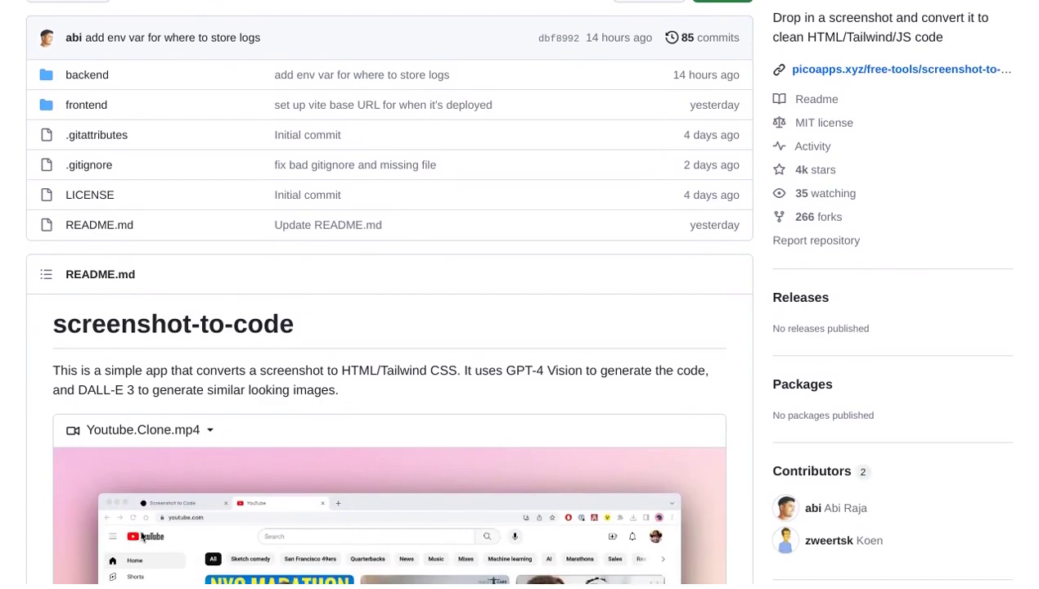
pyautogui.scroll(-3)
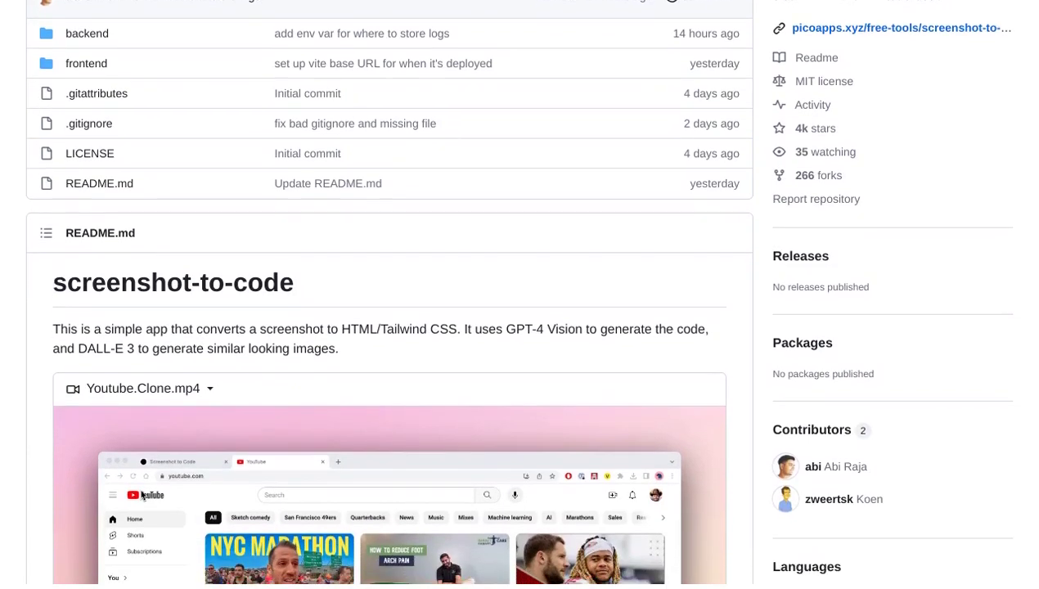
pyautogui.scroll(-3)
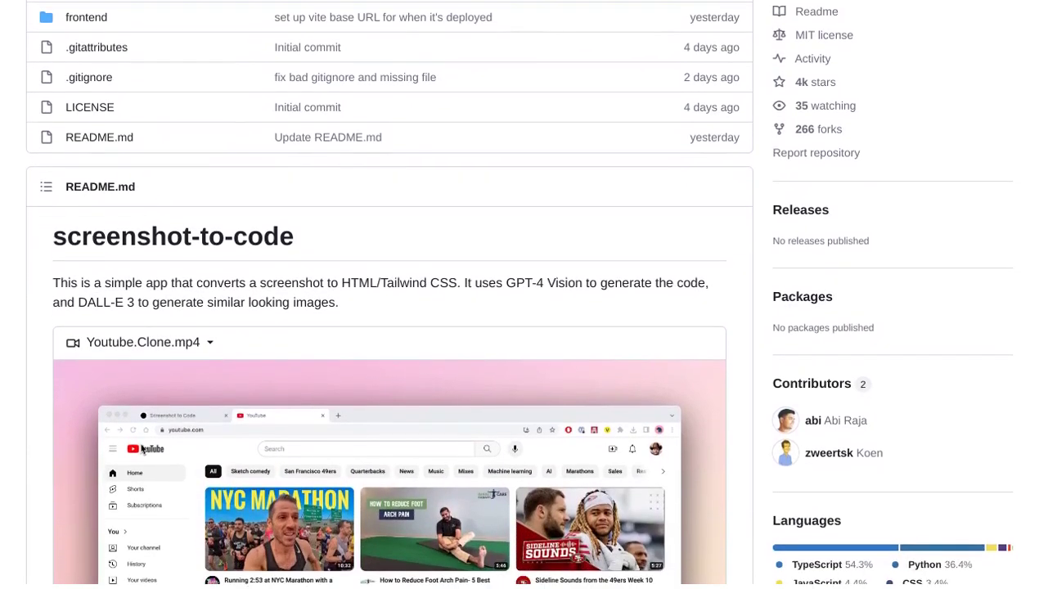
pyautogui.scroll(-3)
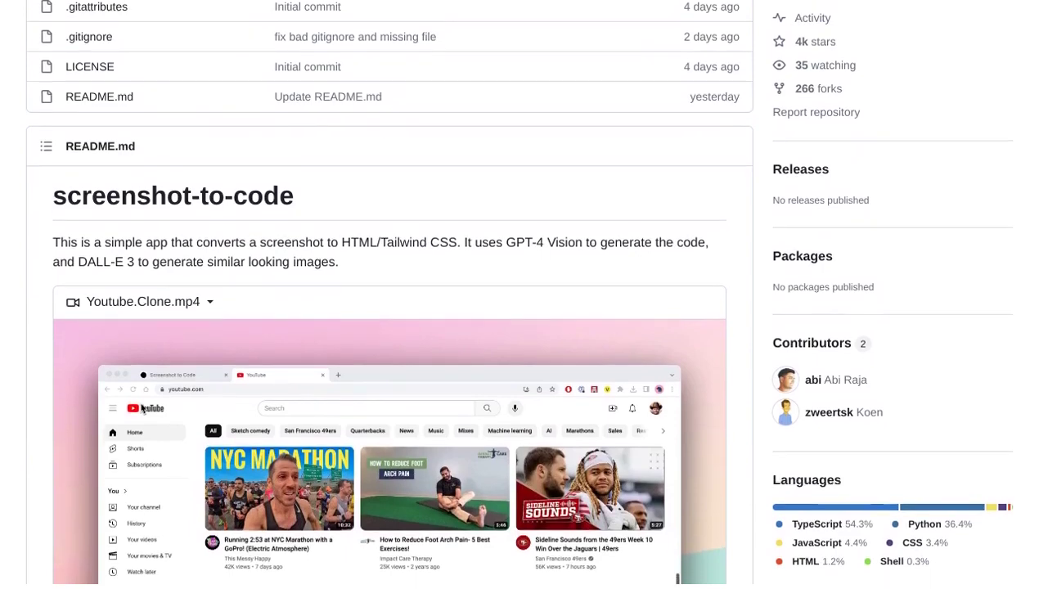
pyautogui.scroll(-3)
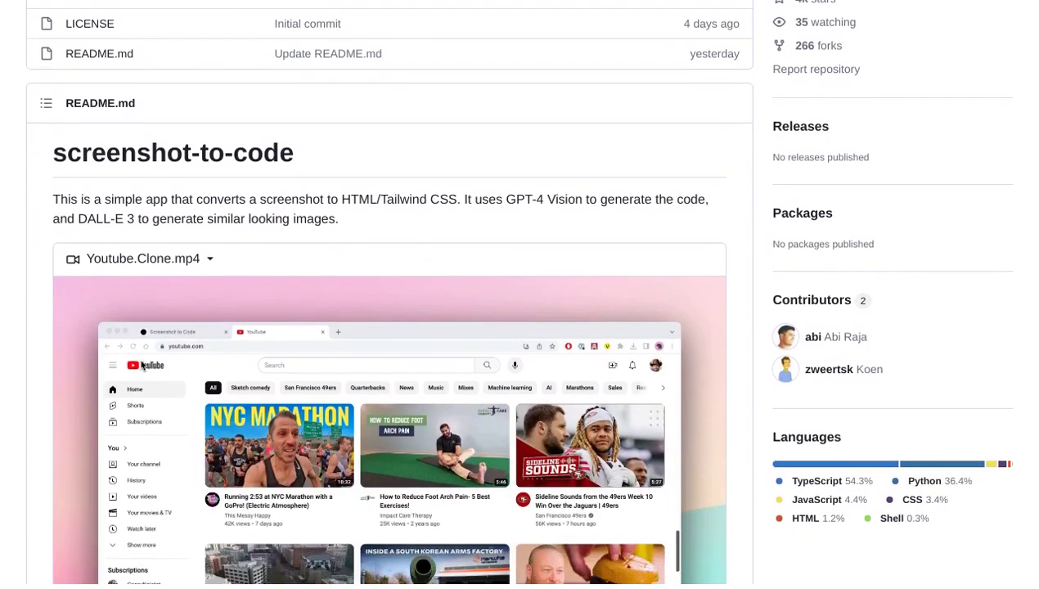
pyautogui.scroll(-3)
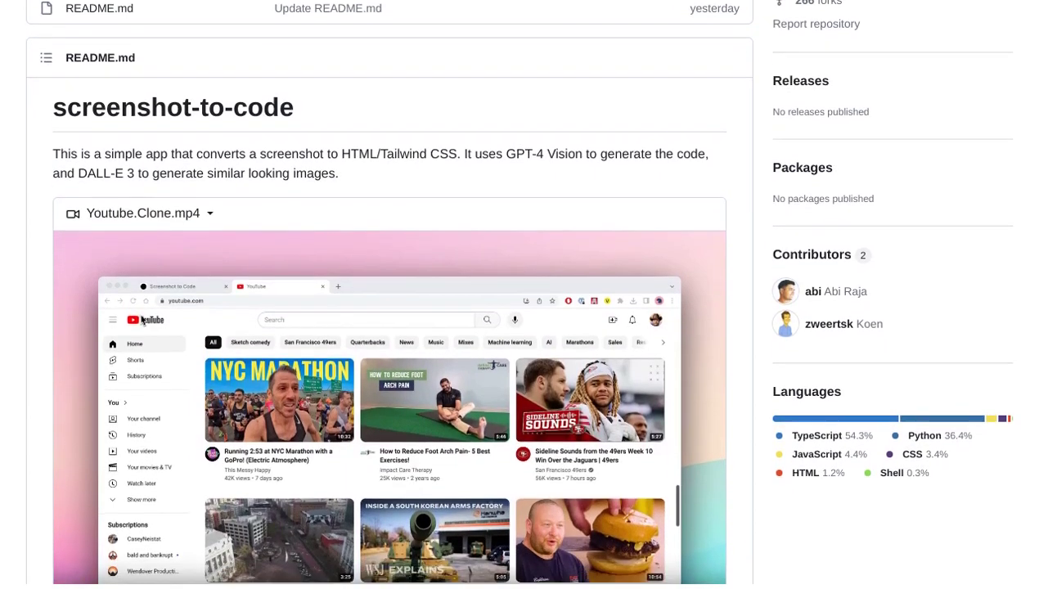
pyautogui.scroll(-3)
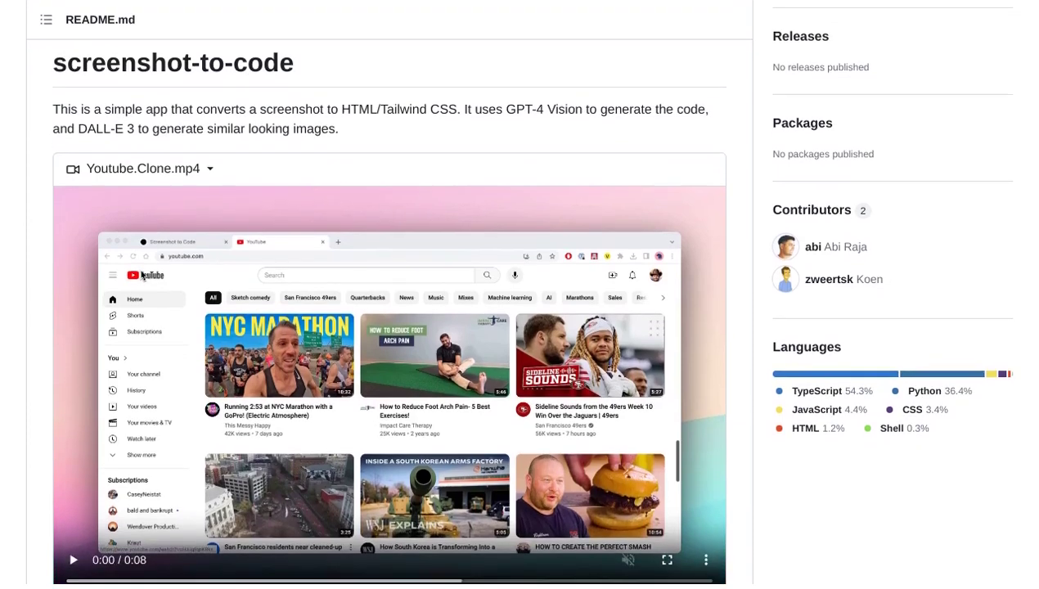
pyautogui.scroll(-3)
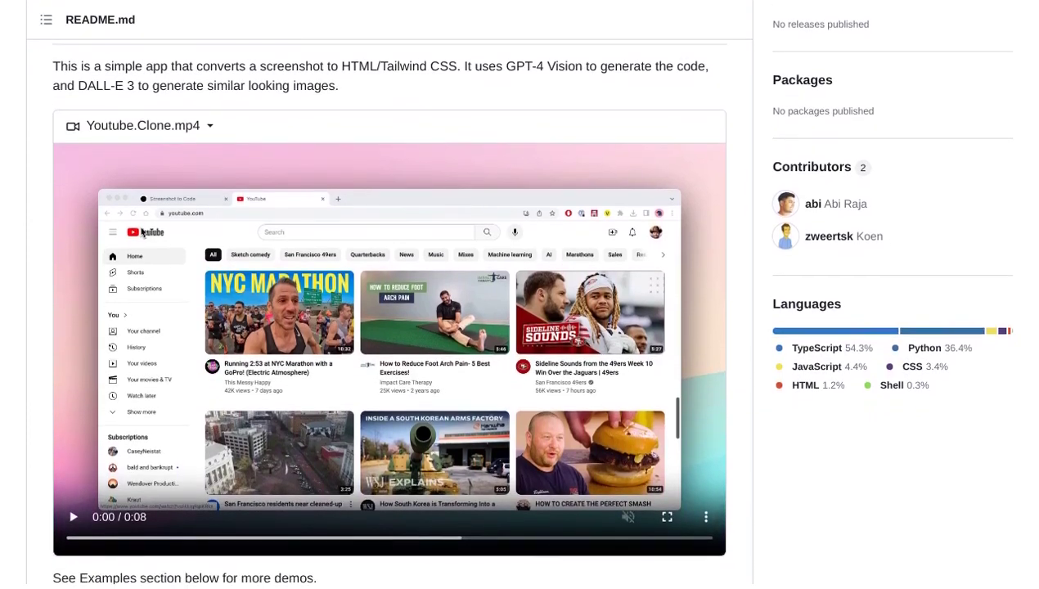
pyautogui.scroll(-3)
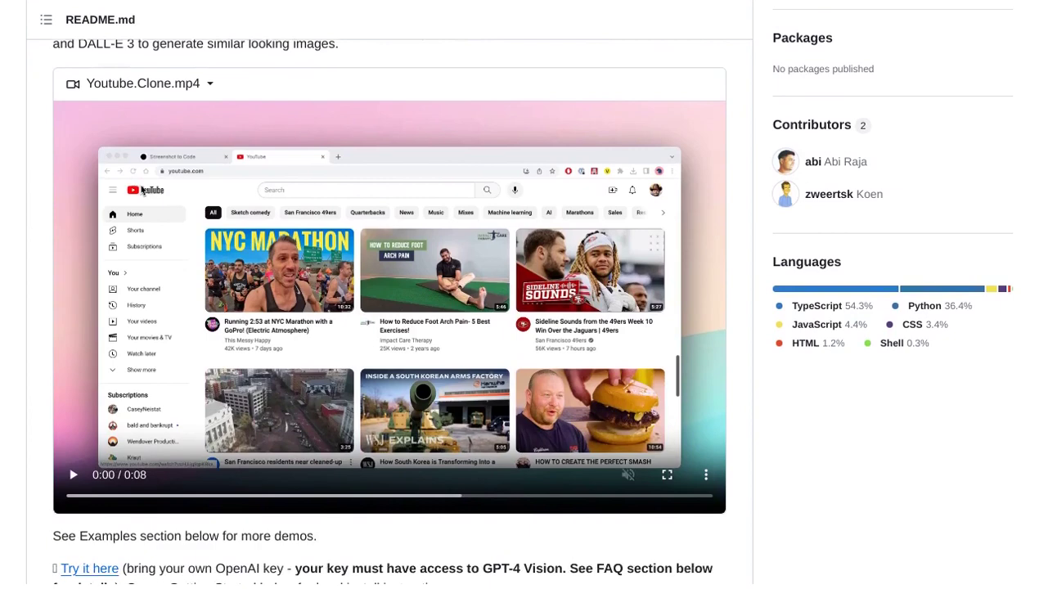
pyautogui.scroll(-3)
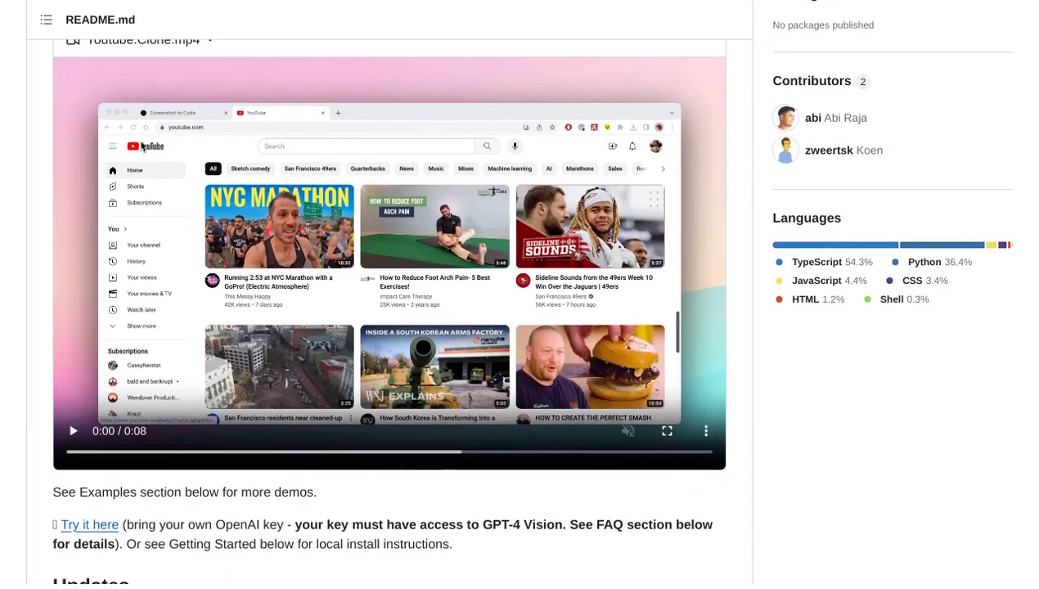
pyautogui.scroll(-3)
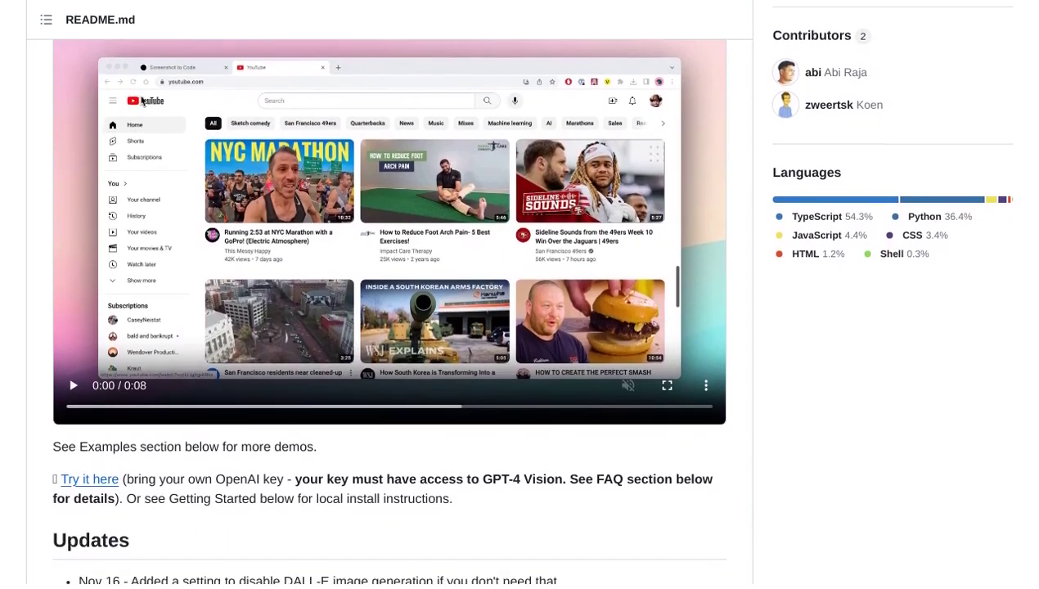
pyautogui.scroll(-3)
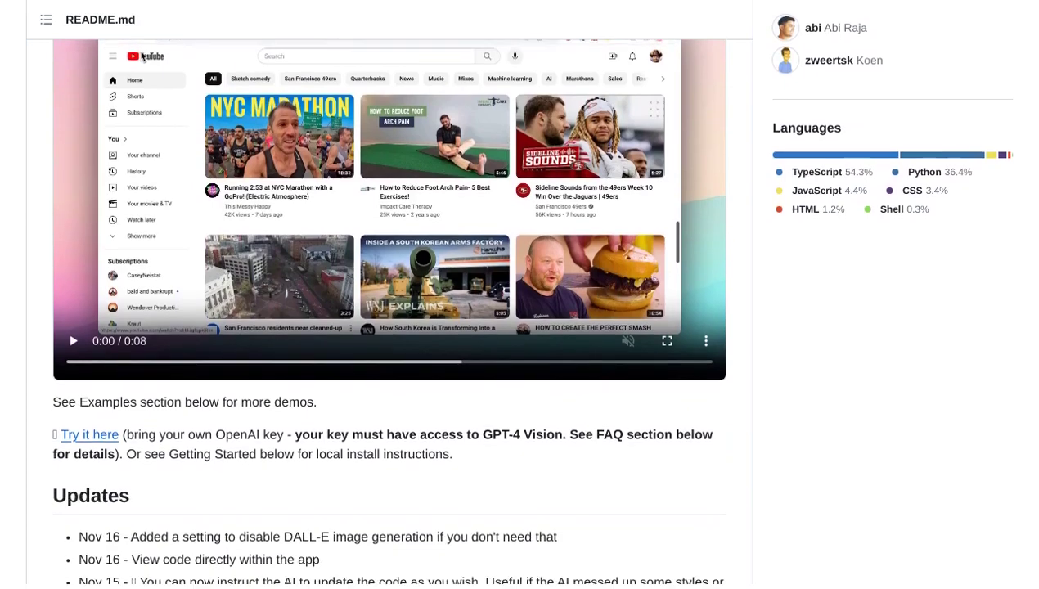
pyautogui.scroll(-3)
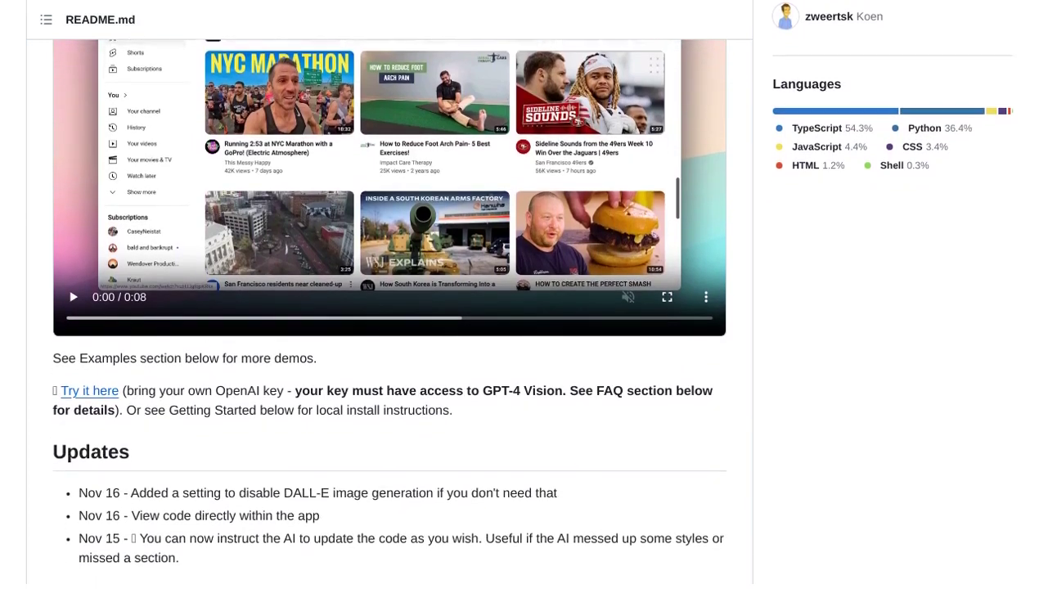
pyautogui.scroll(-3)
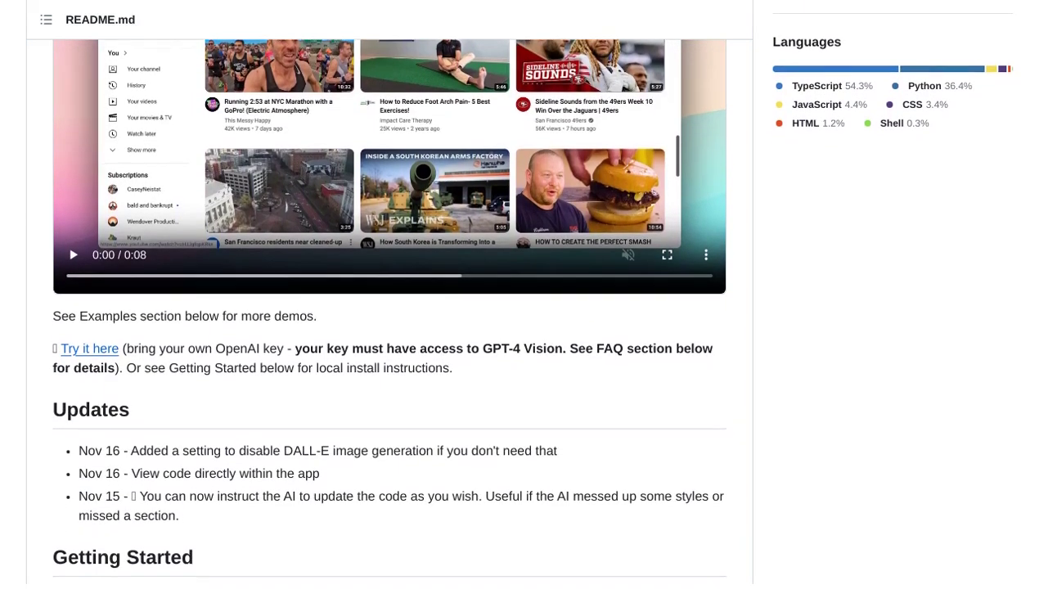
pyautogui.scroll(-3)
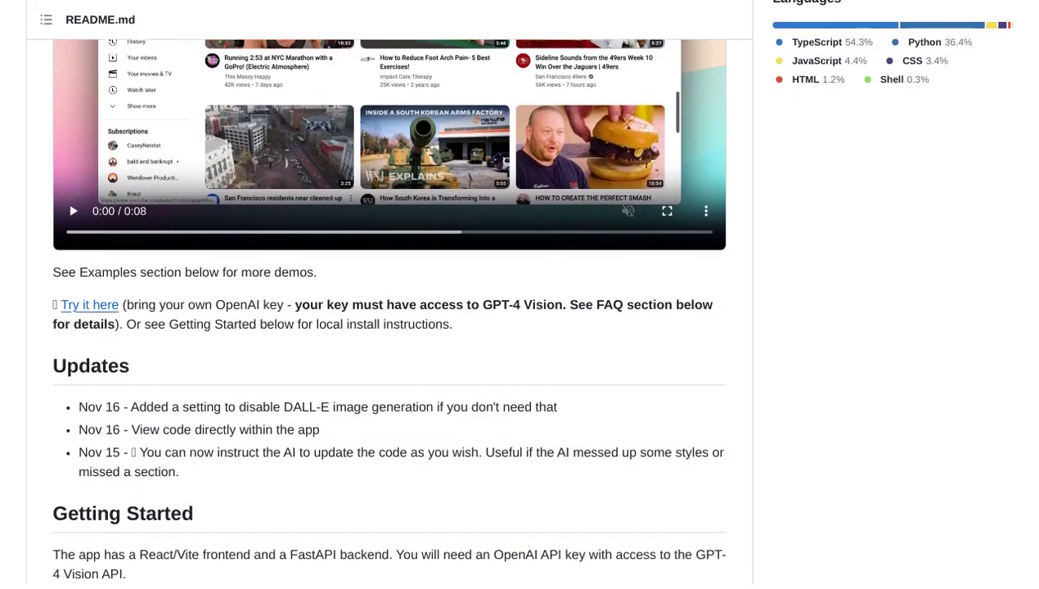
pyautogui.scroll(-3)
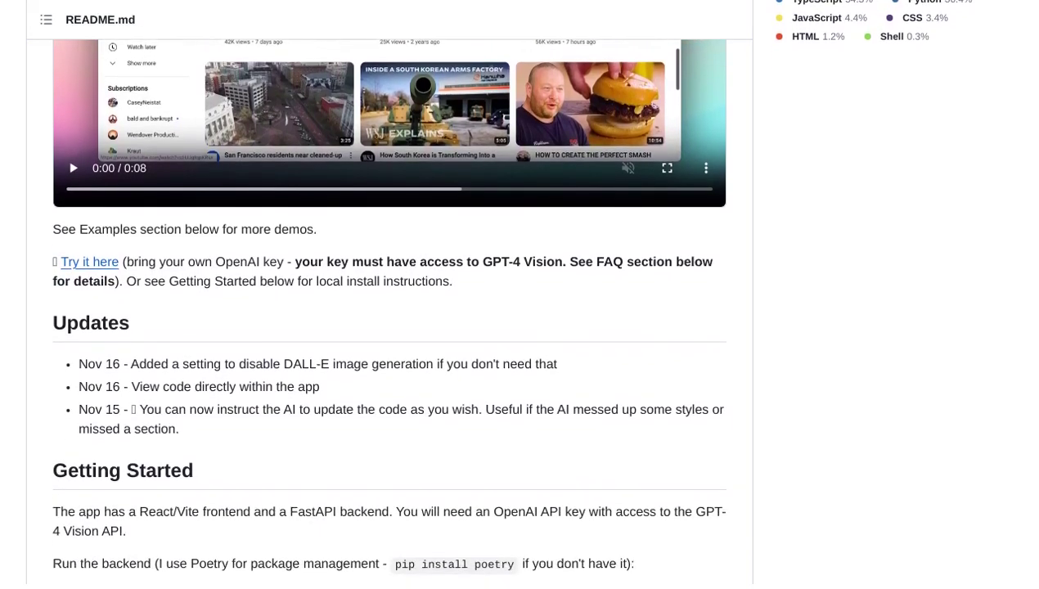
pyautogui.scroll(-3)
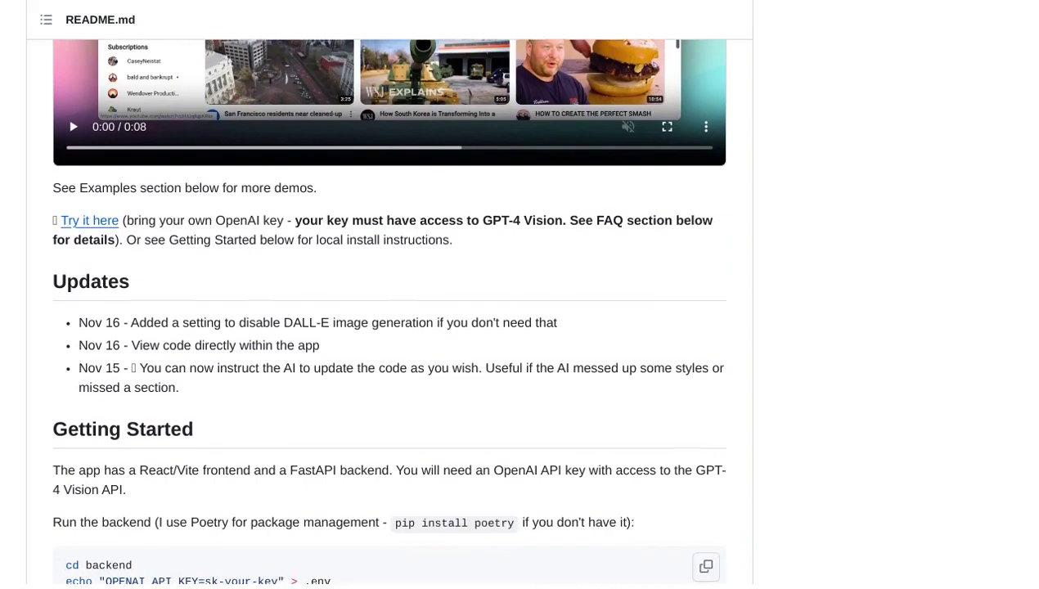
pyautogui.scroll(-3)
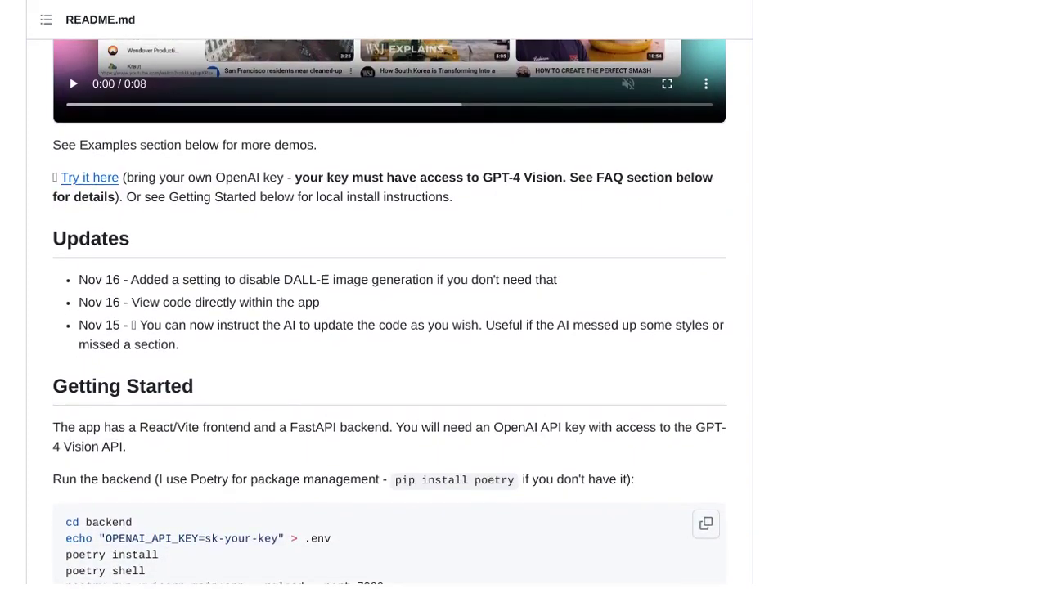
pyautogui.scroll(-3)
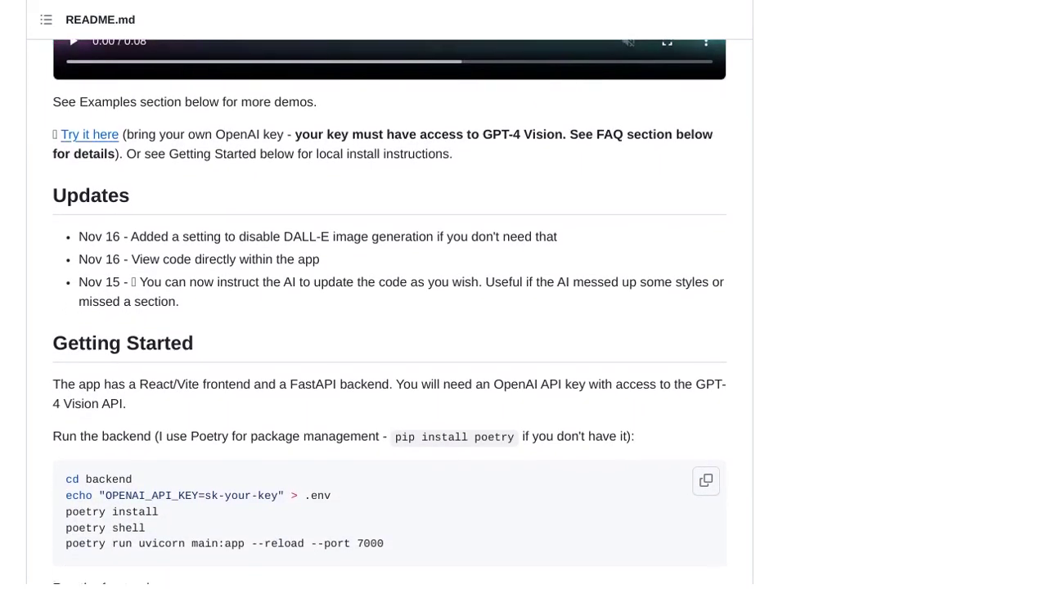
pyautogui.scroll(-3)
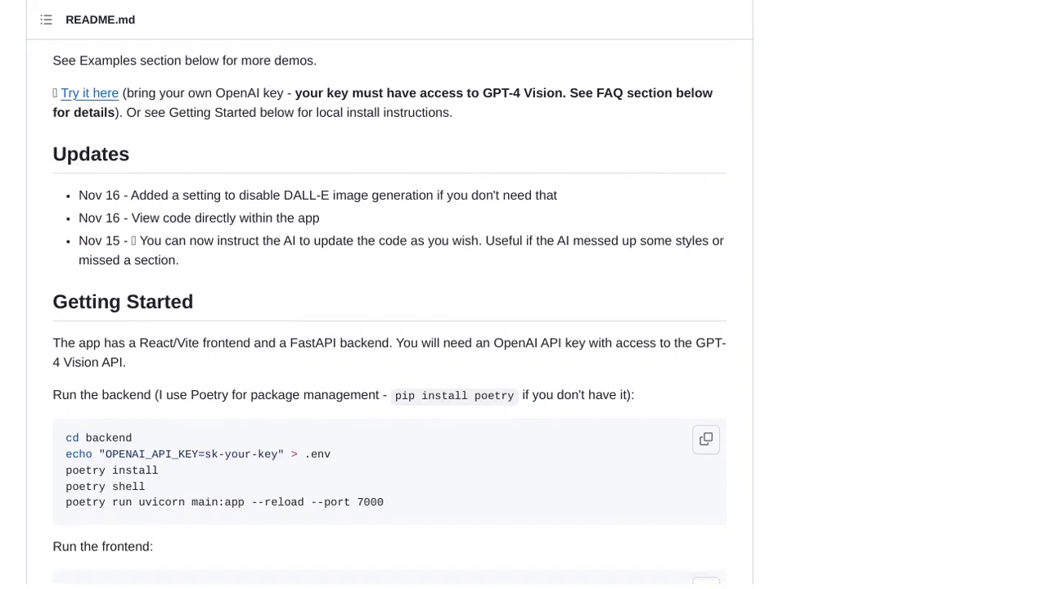
pyautogui.scroll(-3)
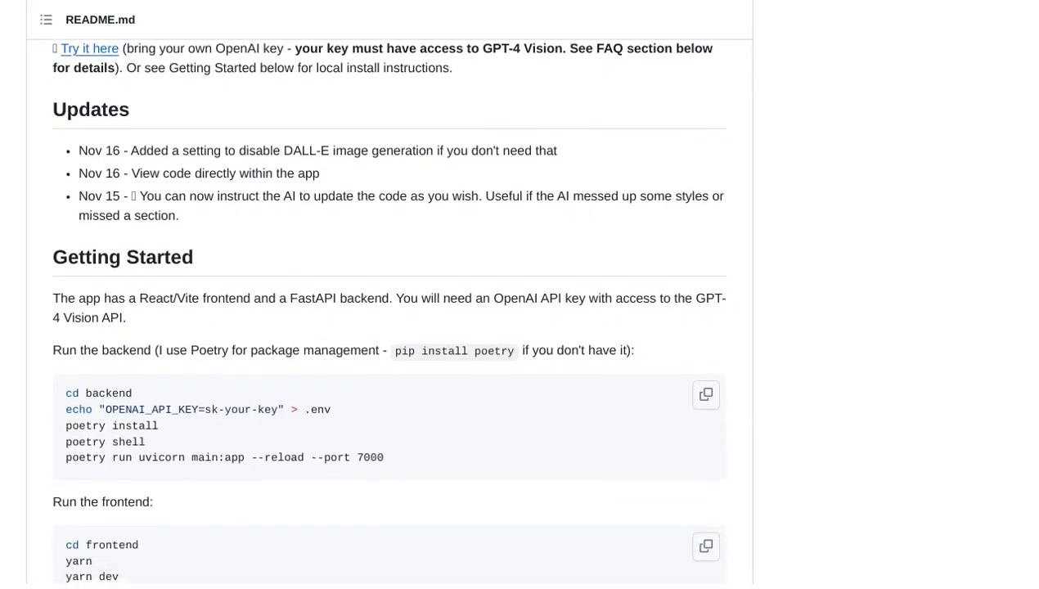
pyautogui.scroll(-3)
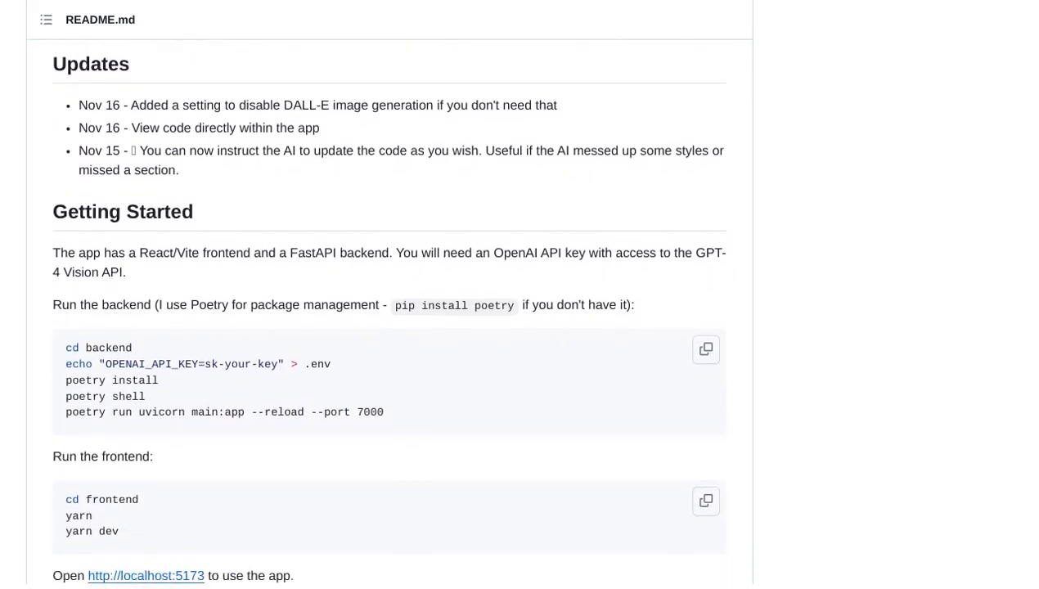
pyautogui.scroll(-3)
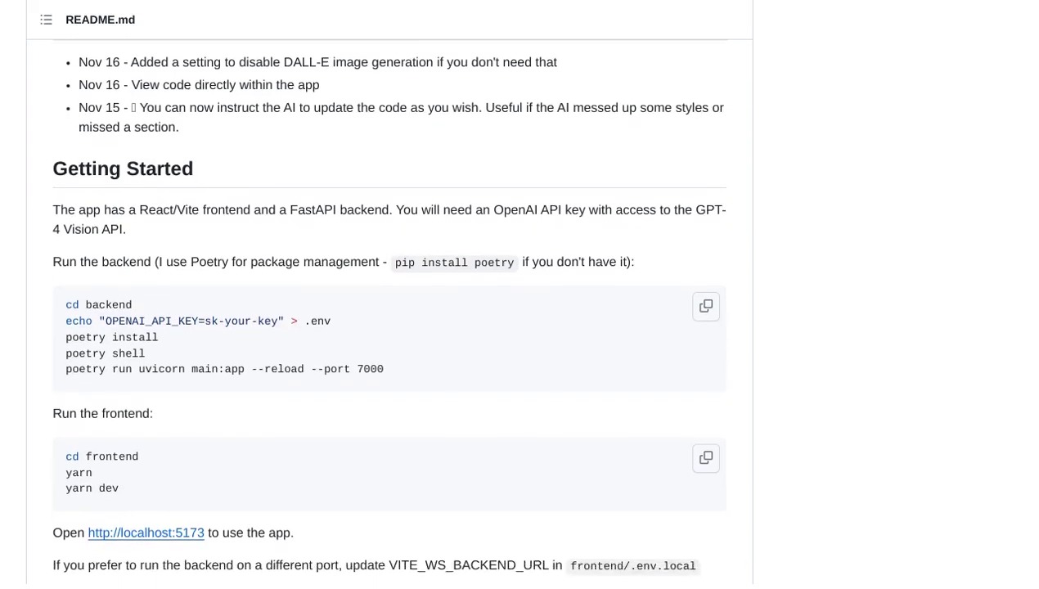
pyautogui.scroll(-3)
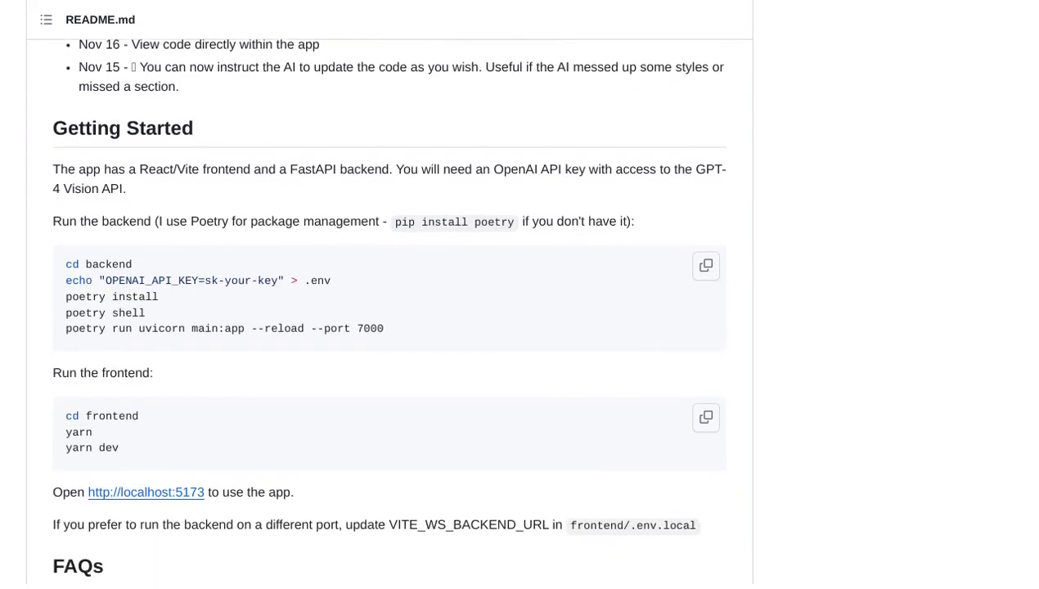
pyautogui.scroll(-3)
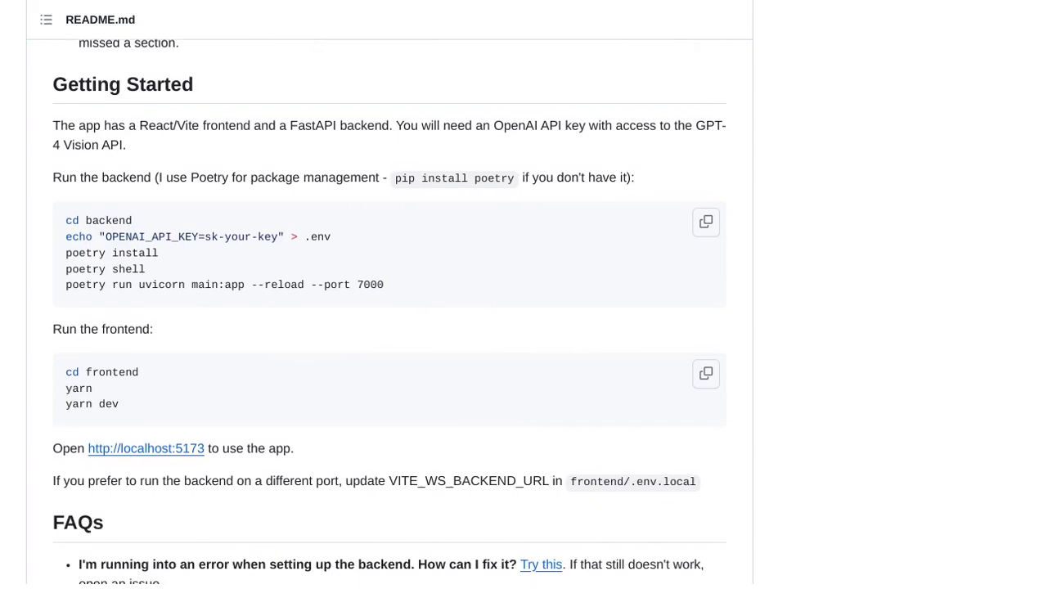
pyautogui.scroll(-3)
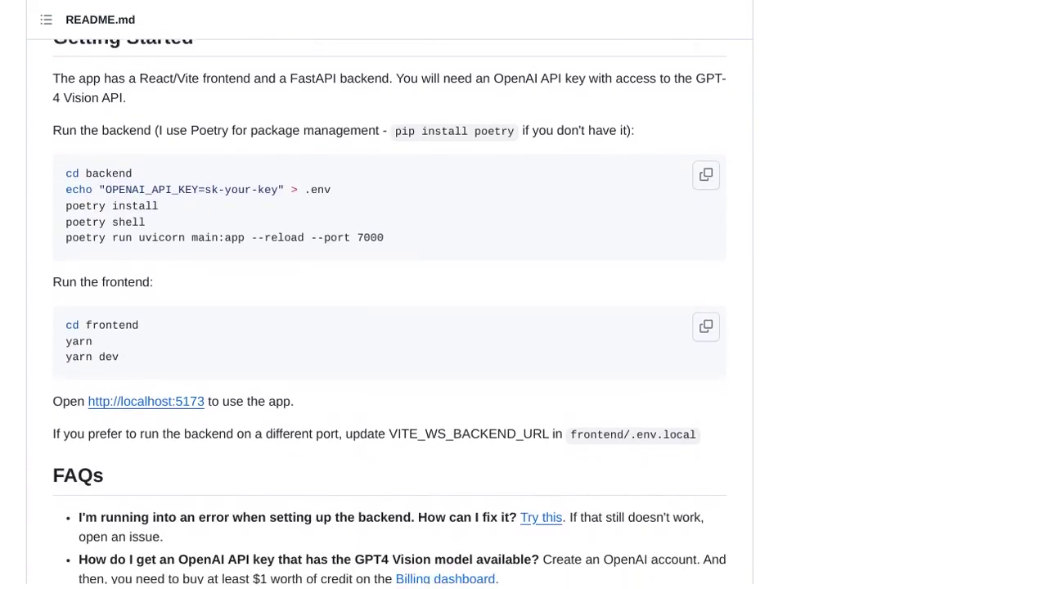
pyautogui.scroll(-3)
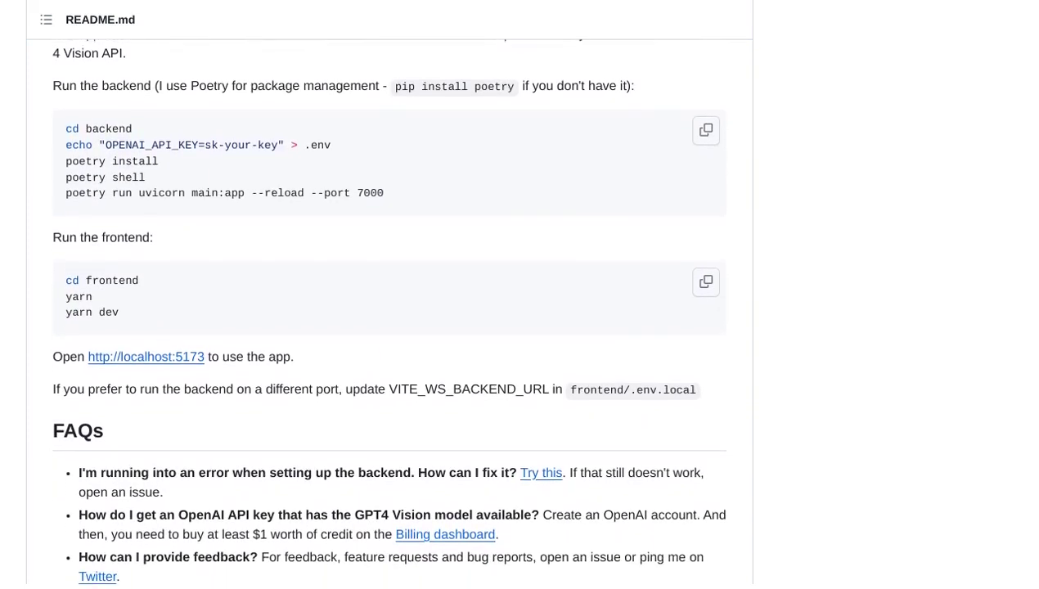
pyautogui.scroll(-3)
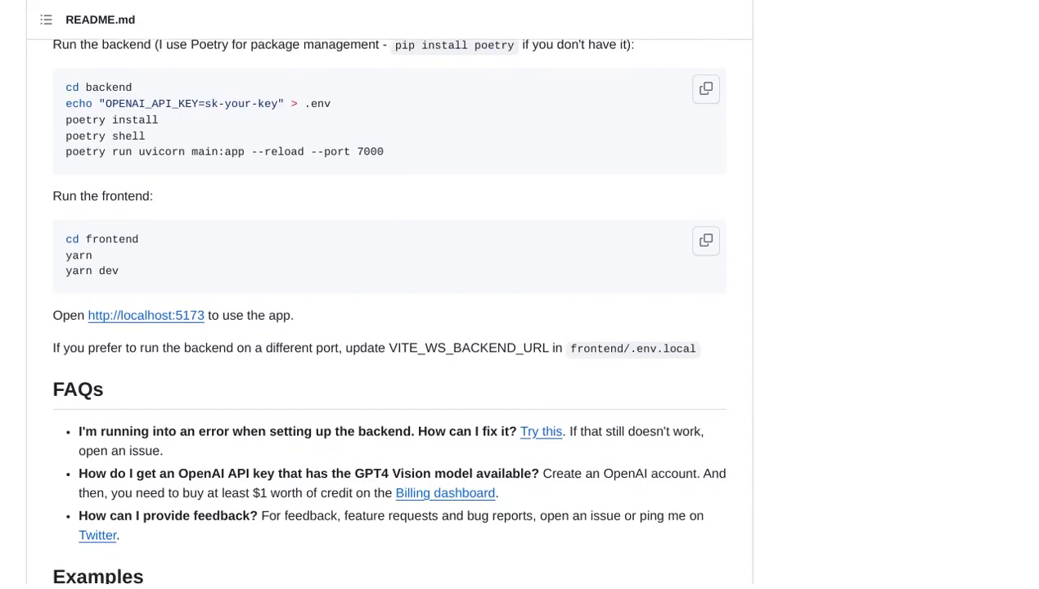
pyautogui.scroll(-3)
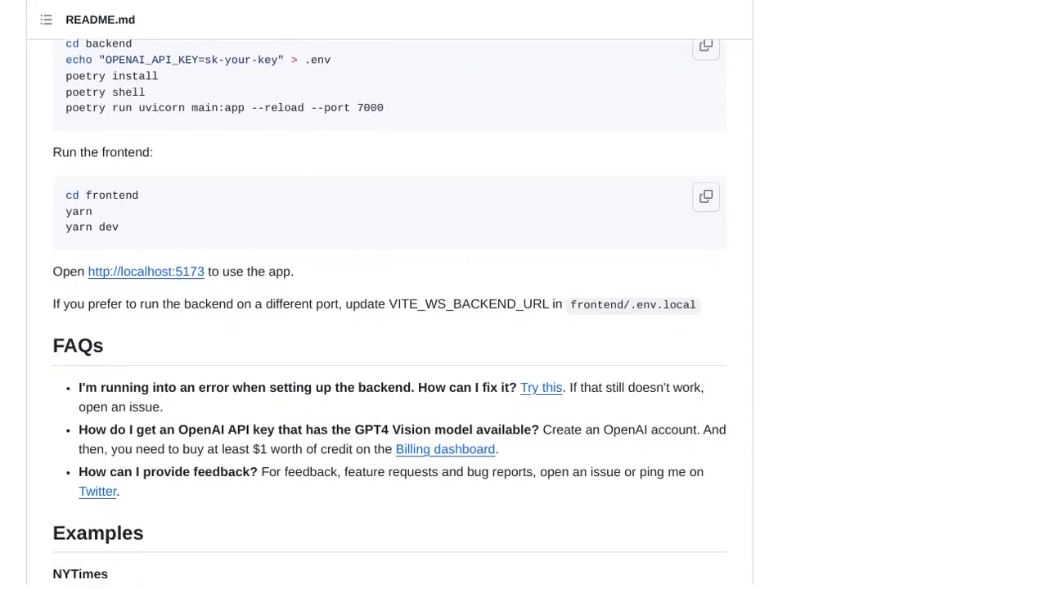
pyautogui.scroll(-3)
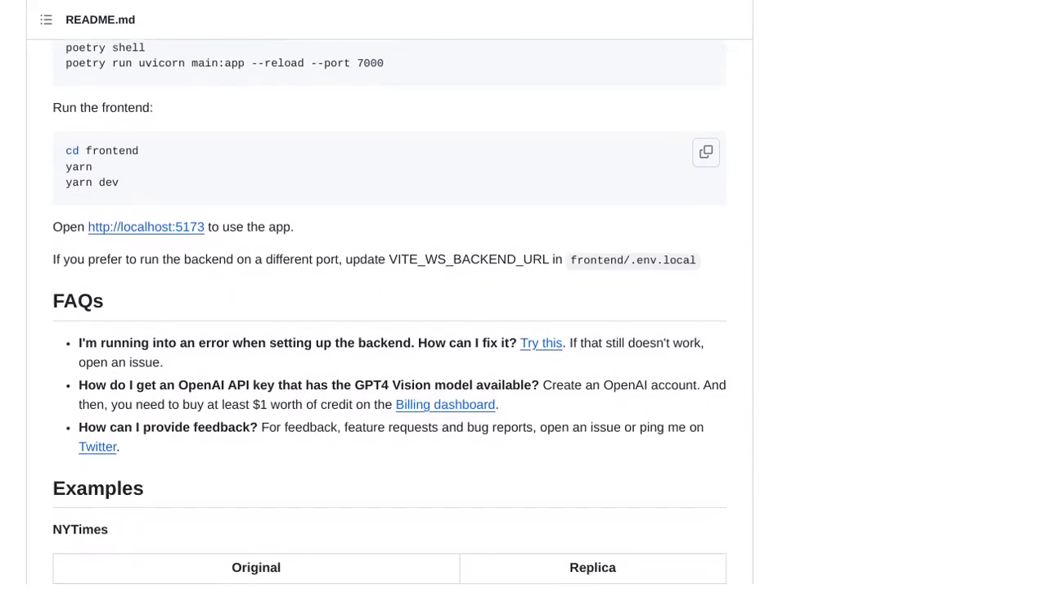
pyautogui.scroll(-3)
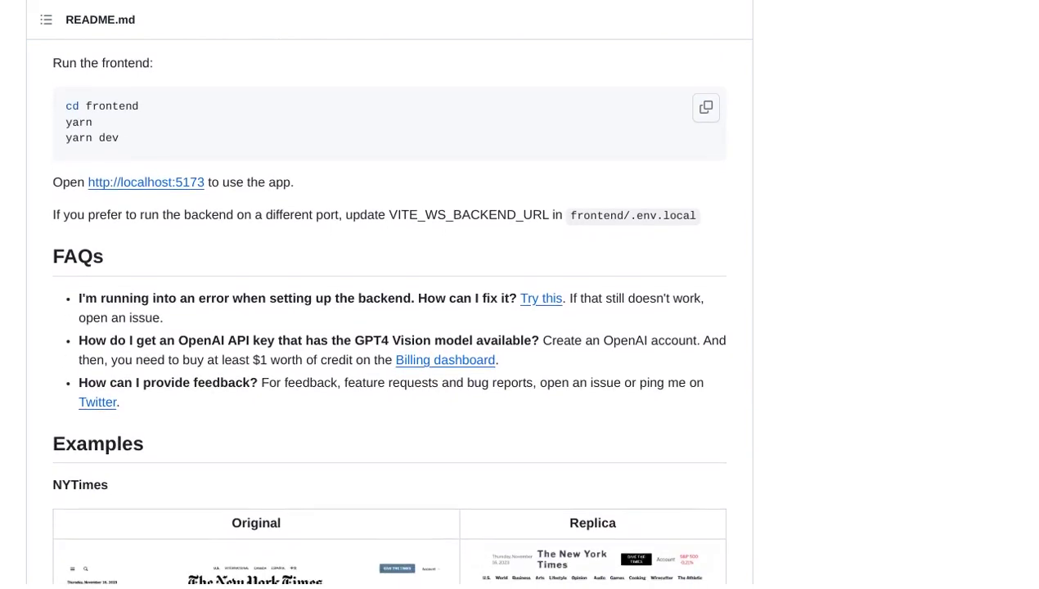
pyautogui.scroll(-3)
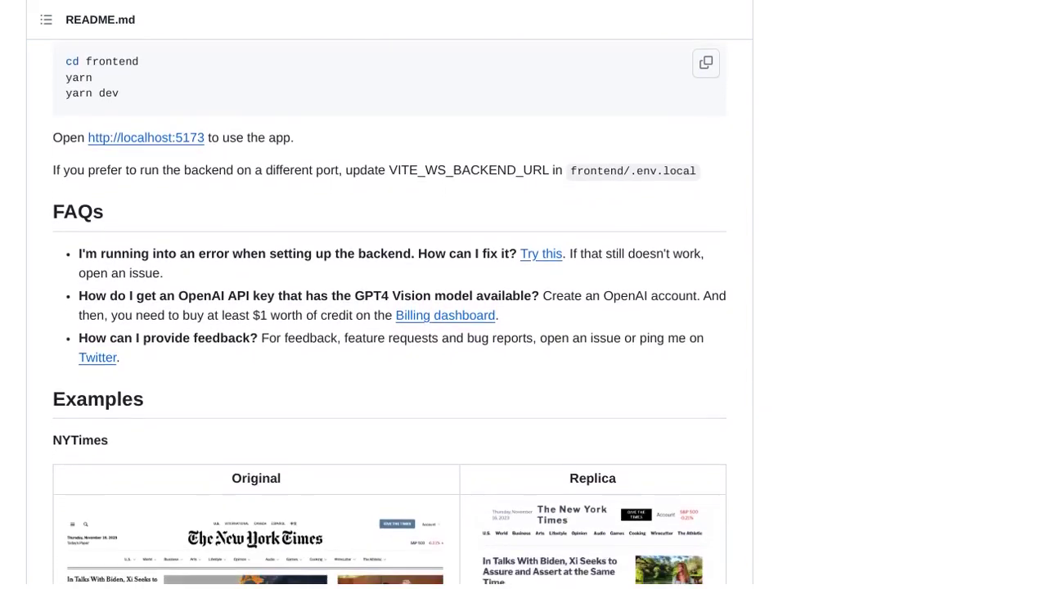
pyautogui.scroll(-3)
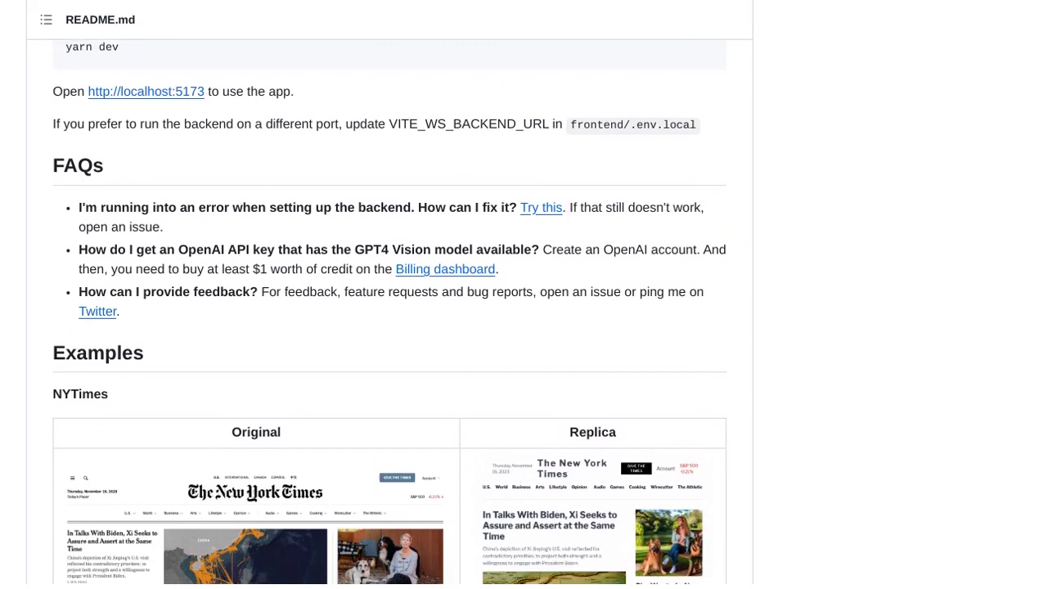
pyautogui.scroll(-3)
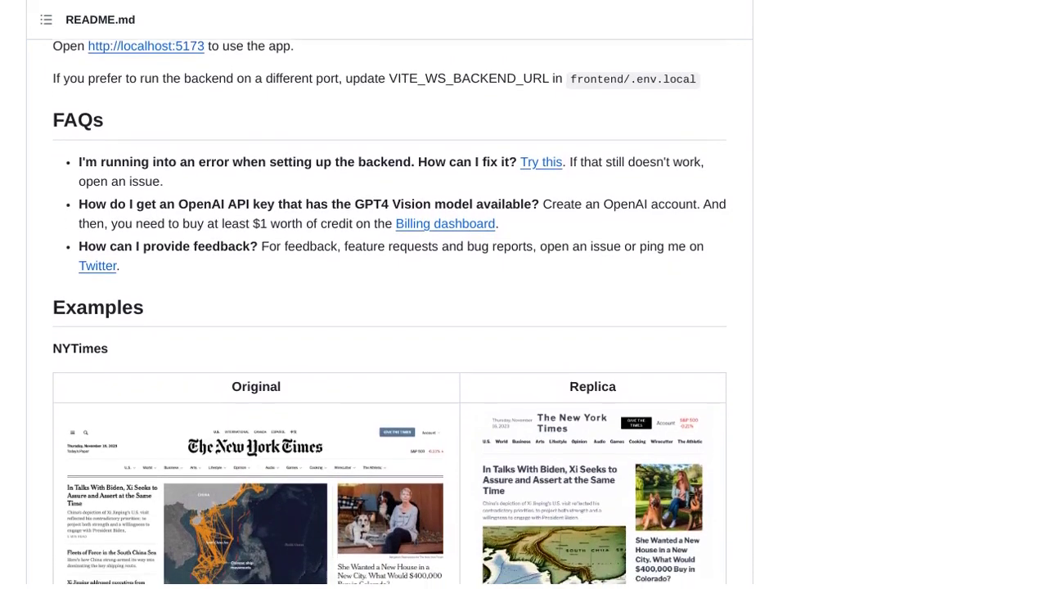
pyautogui.scroll(-3)
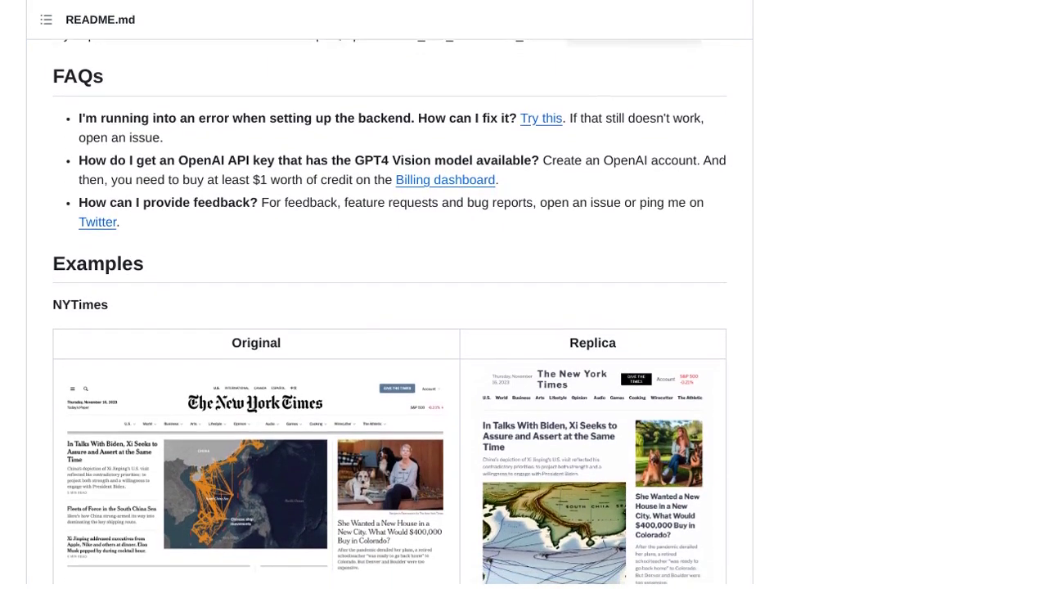
pyautogui.scroll(-3)
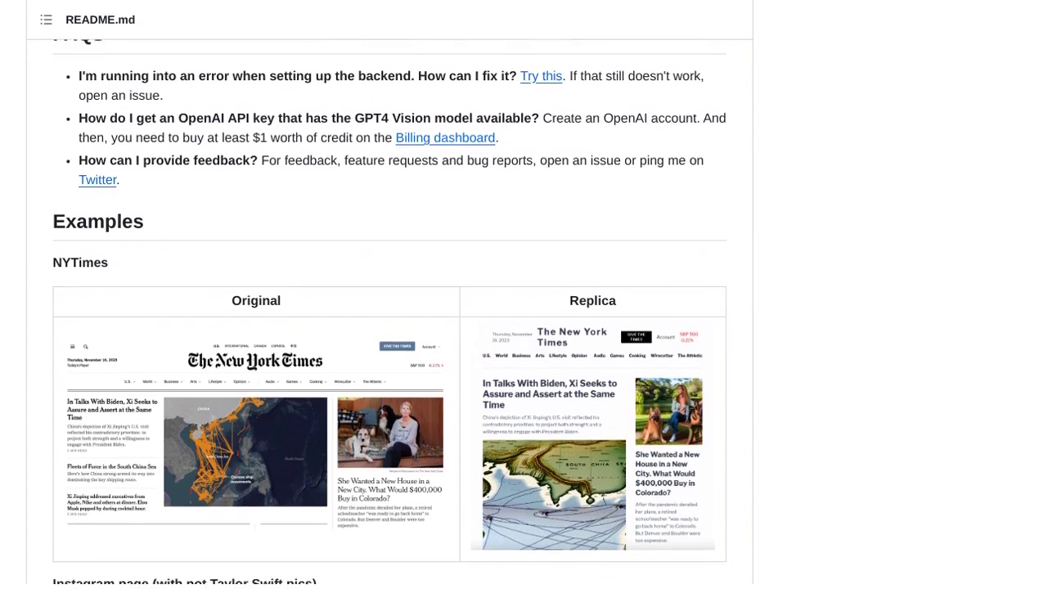
pyautogui.scroll(-3)
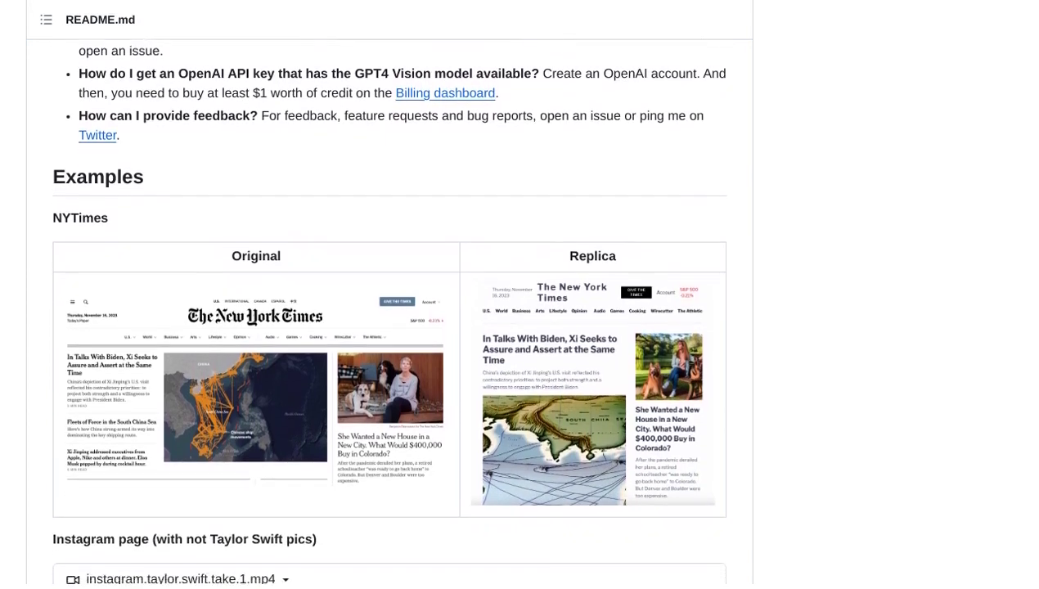
pyautogui.scroll(-3)
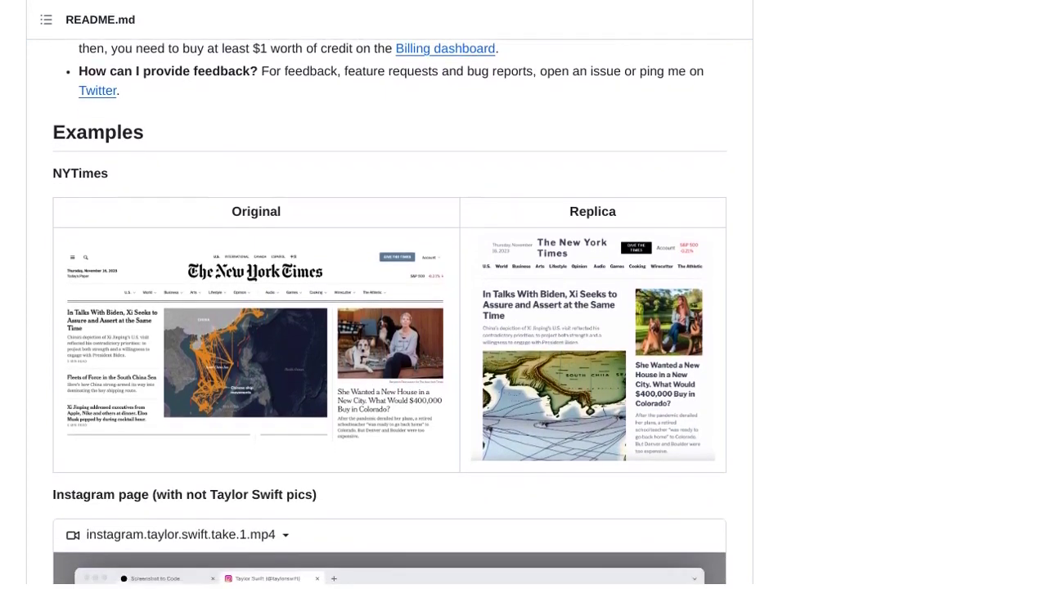
pyautogui.scroll(-3)
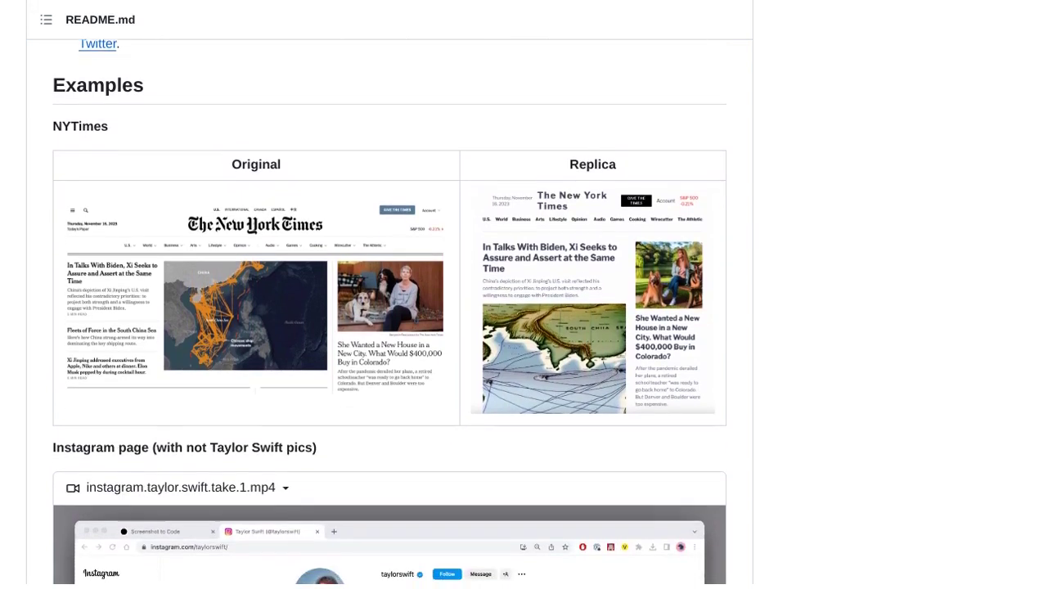
pyautogui.scroll(-3)
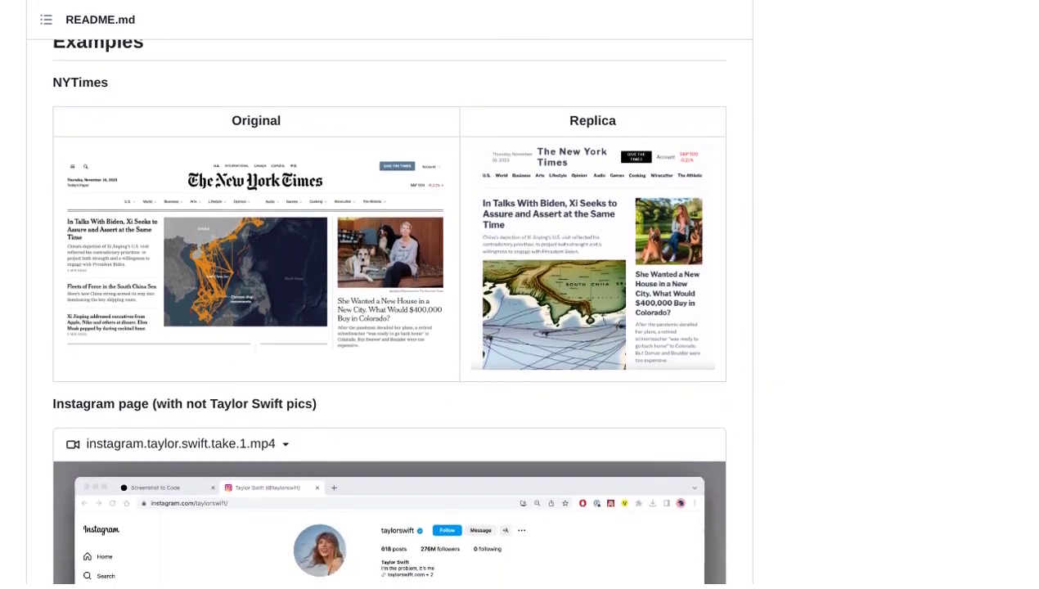
pyautogui.scroll(-3)
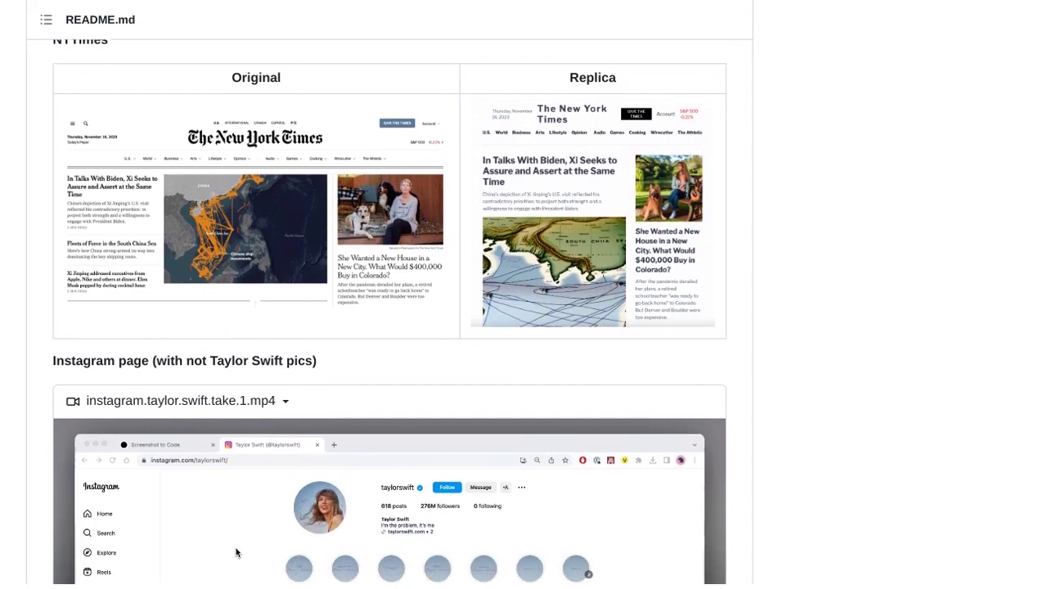
pyautogui.scroll(-3)
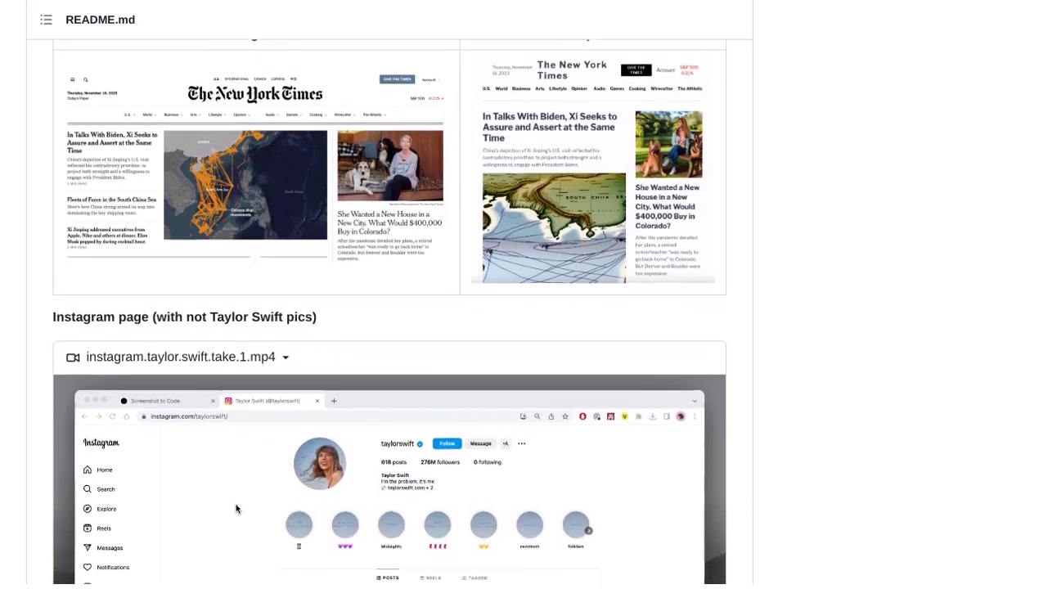
pyautogui.scroll(-3)
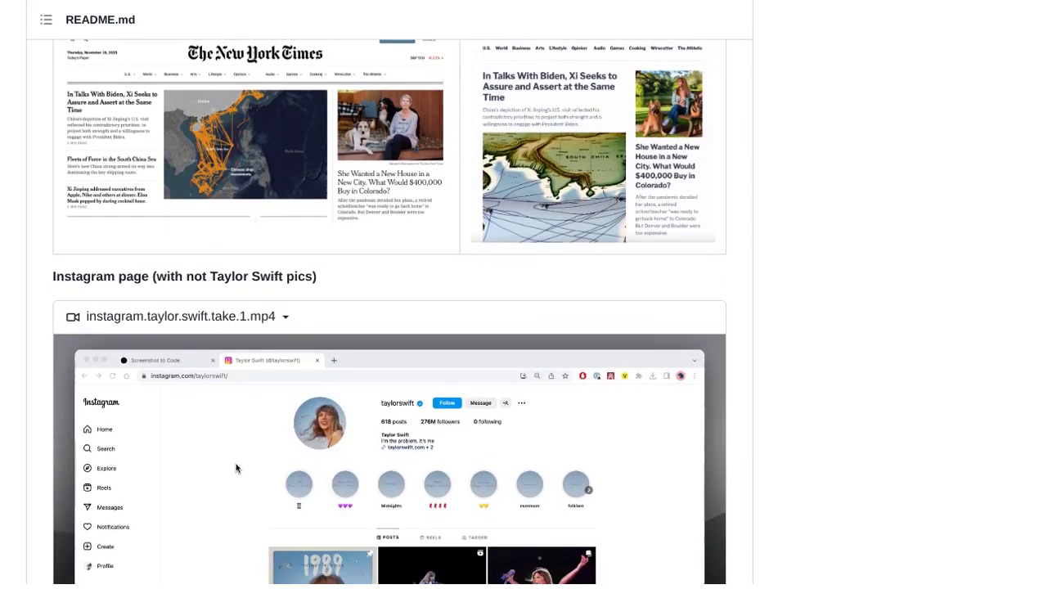
pyautogui.scroll(-3)
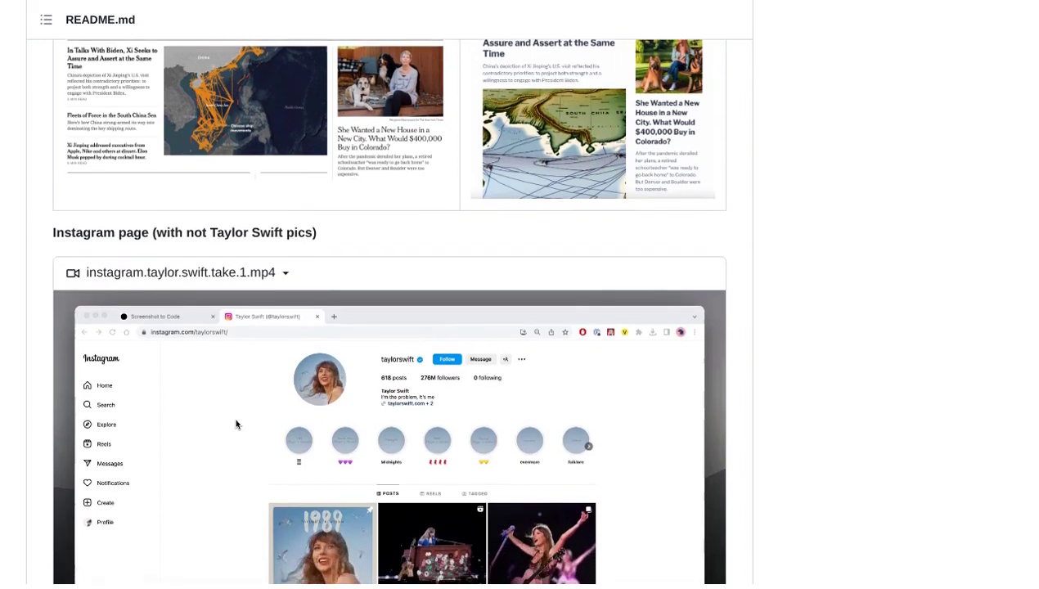
pyautogui.scroll(-3)
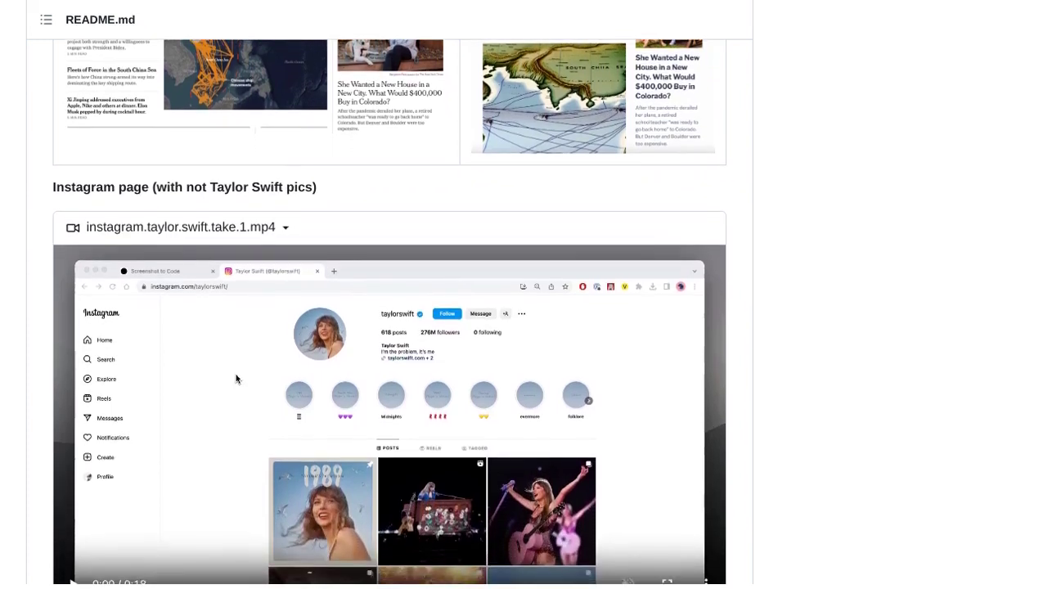
pyautogui.scroll(-3)
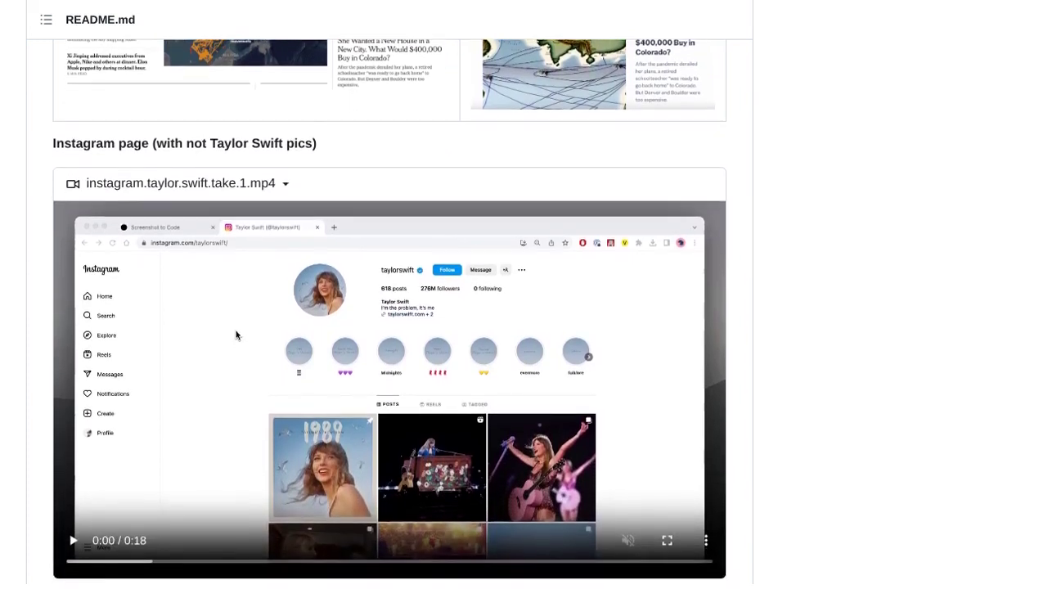
pyautogui.scroll(-3)
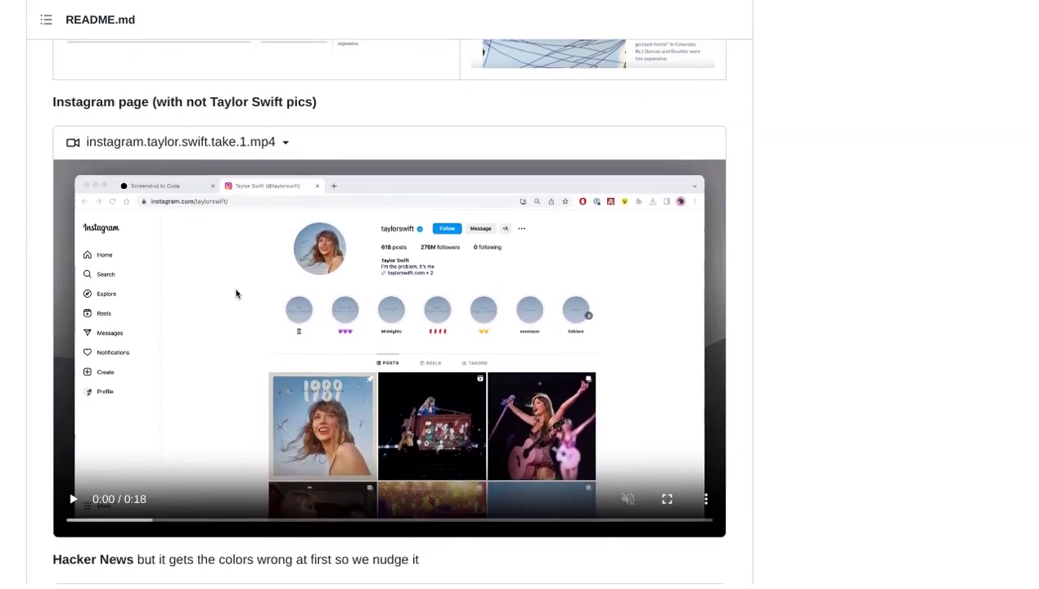
pyautogui.scroll(-3)
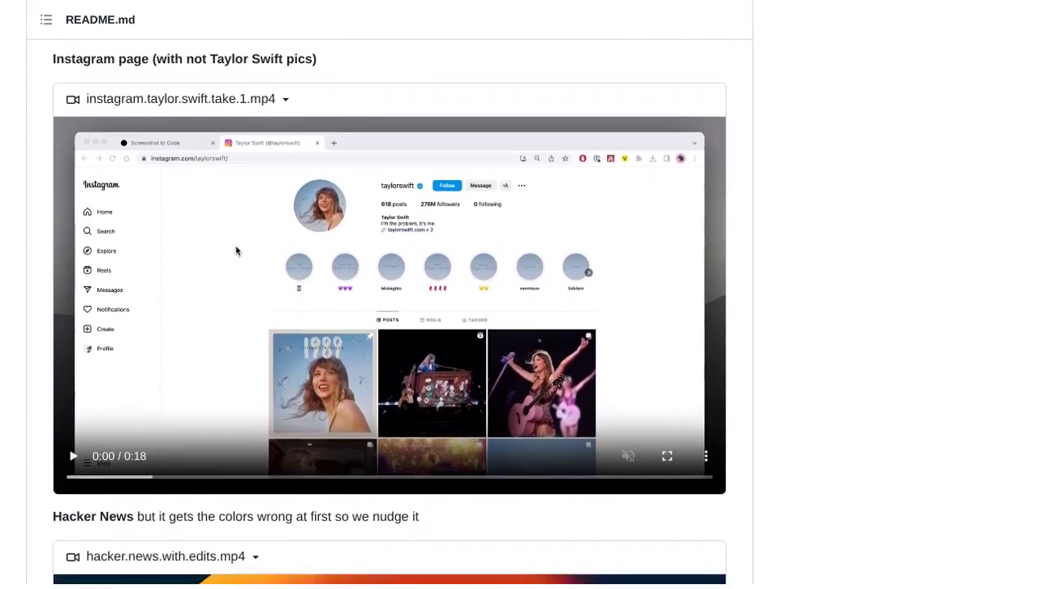
pyautogui.scroll(-3)
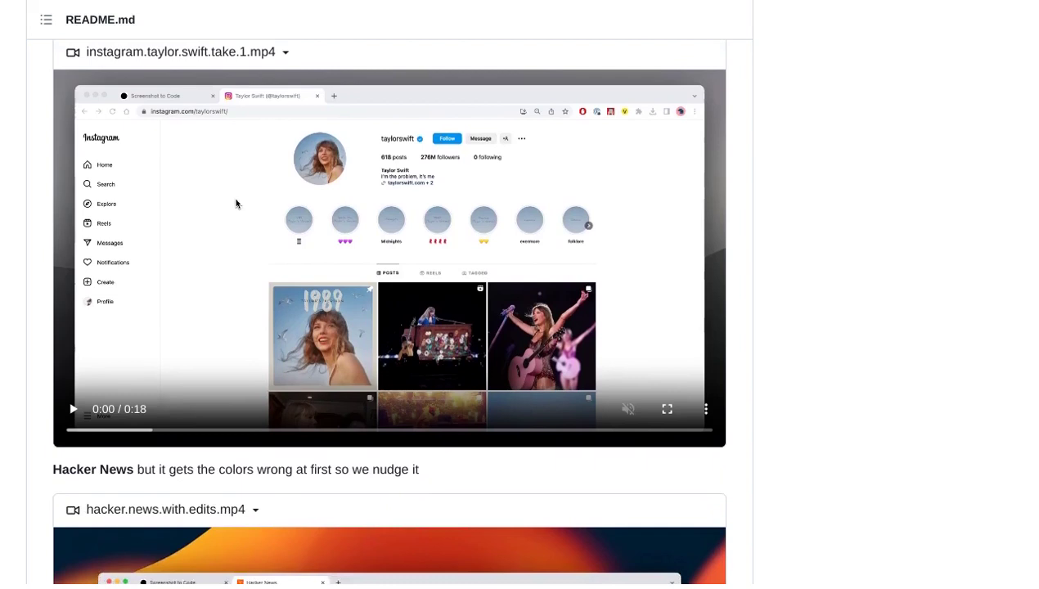
pyautogui.scroll(-3)
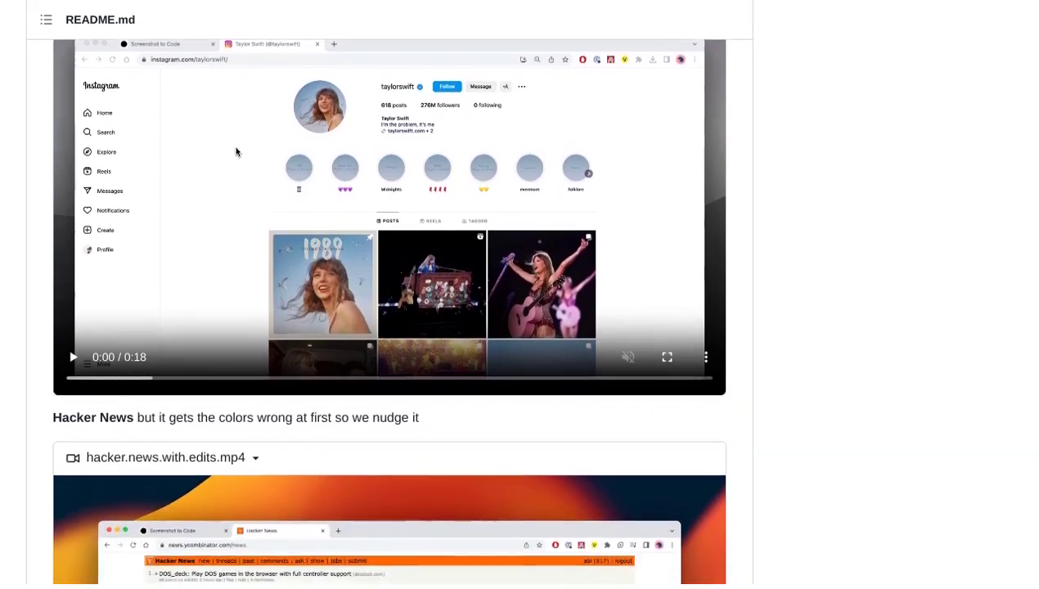
pyautogui.scroll(-3)
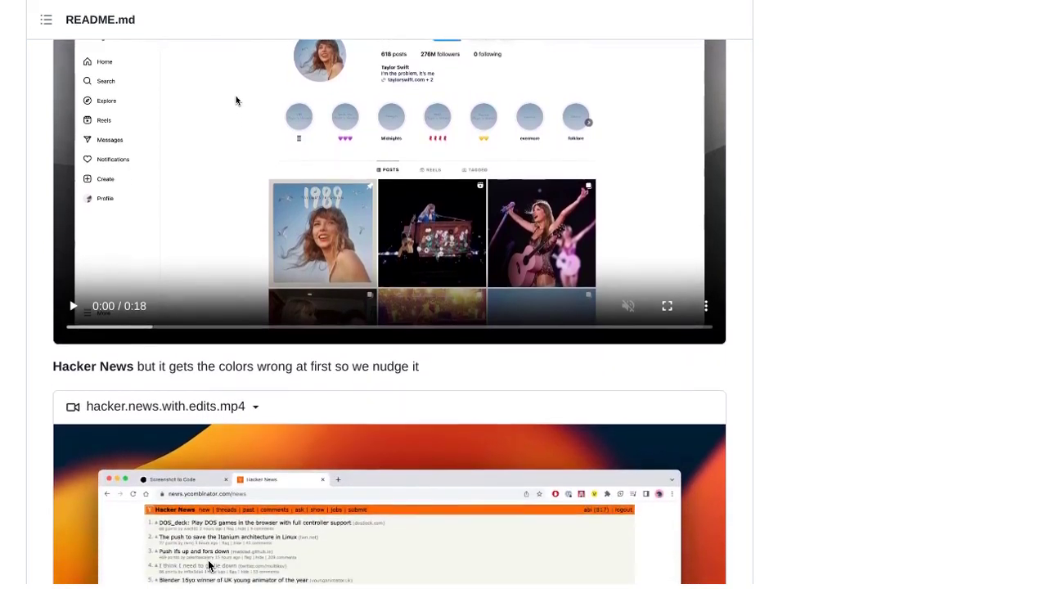
pyautogui.scroll(-3)
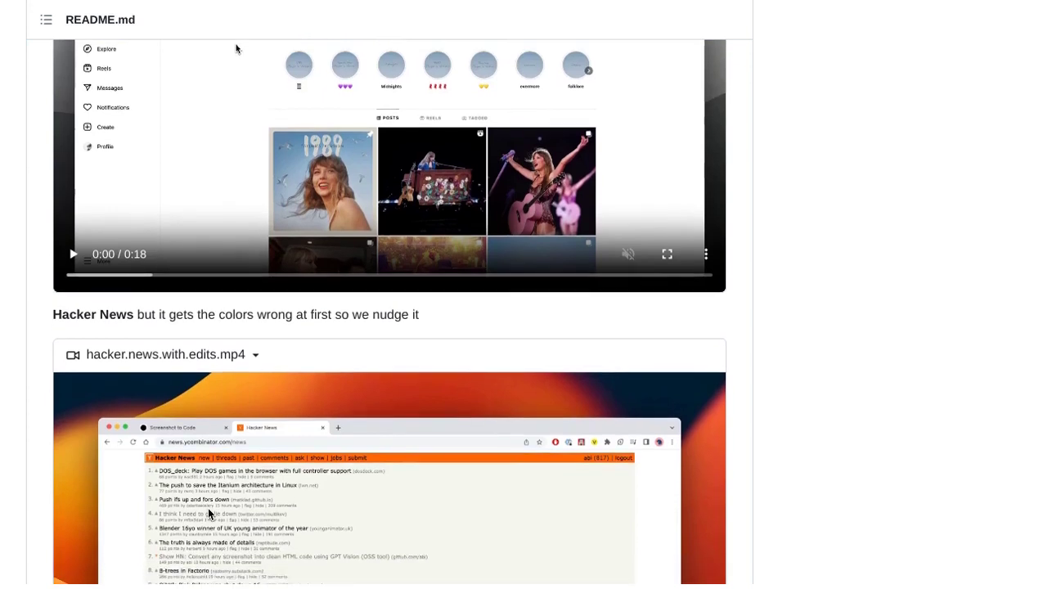
pyautogui.scroll(-3)
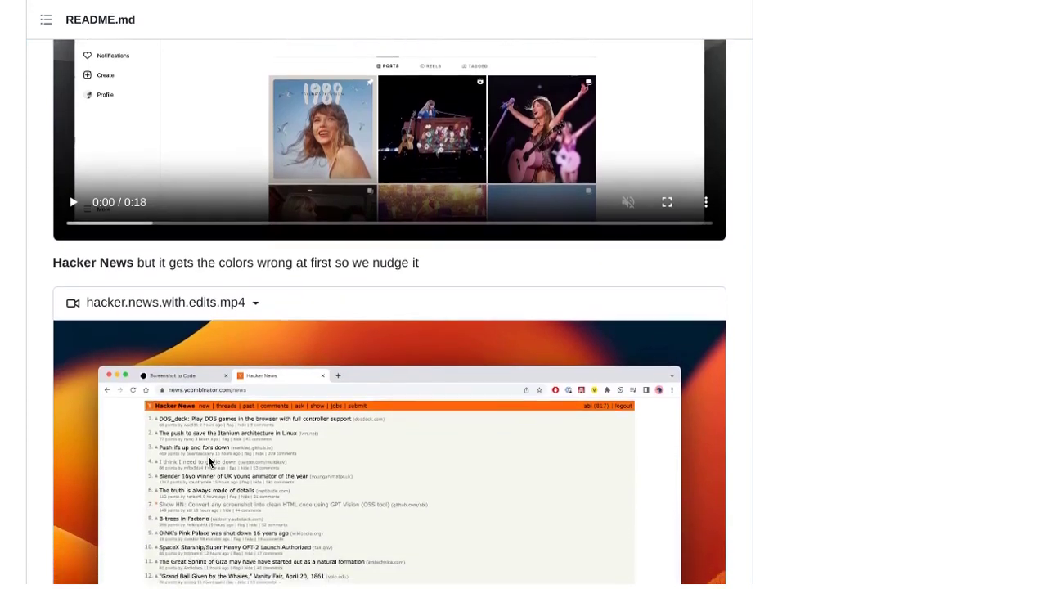
pyautogui.scroll(-3)
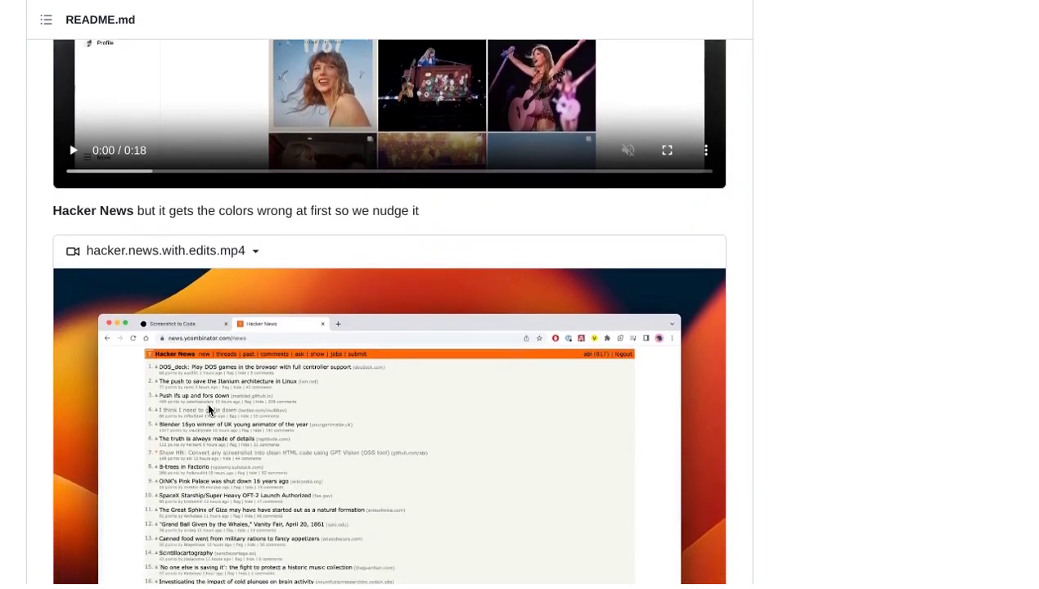
pyautogui.scroll(-3)
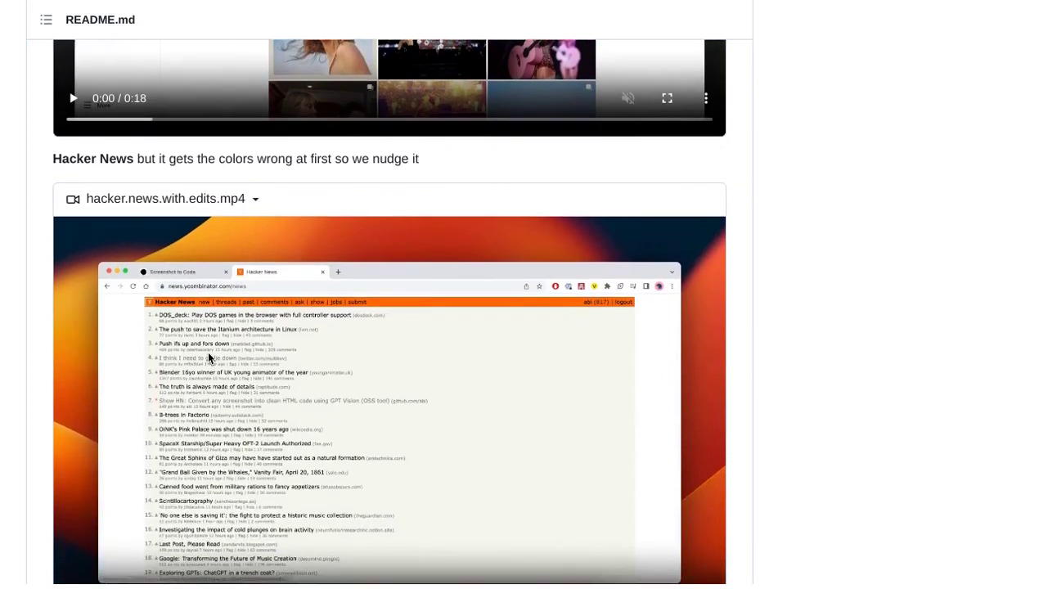
pyautogui.scroll(-3)
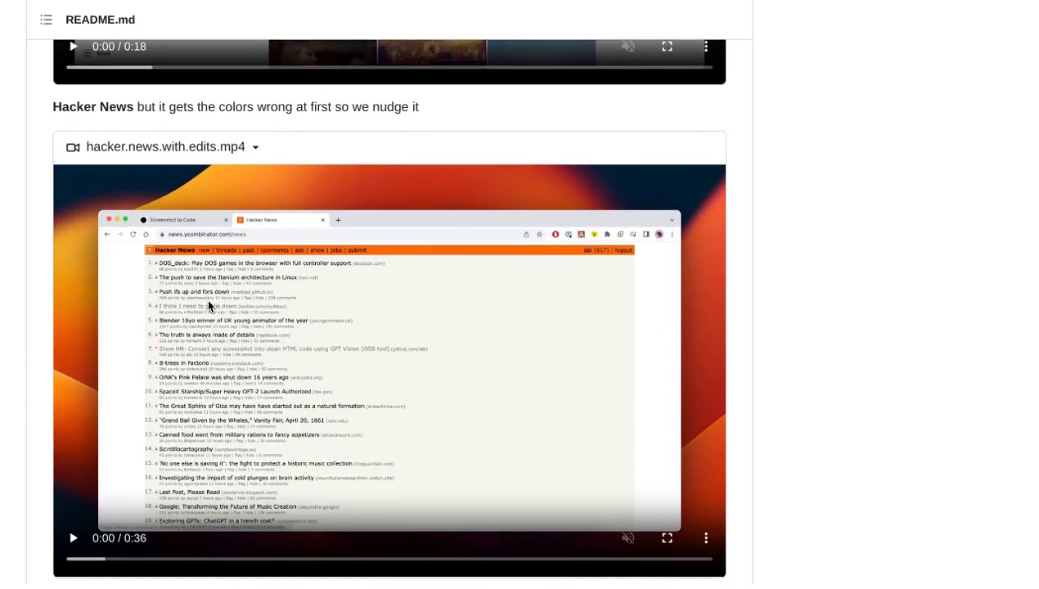
pyautogui.scroll(-3)
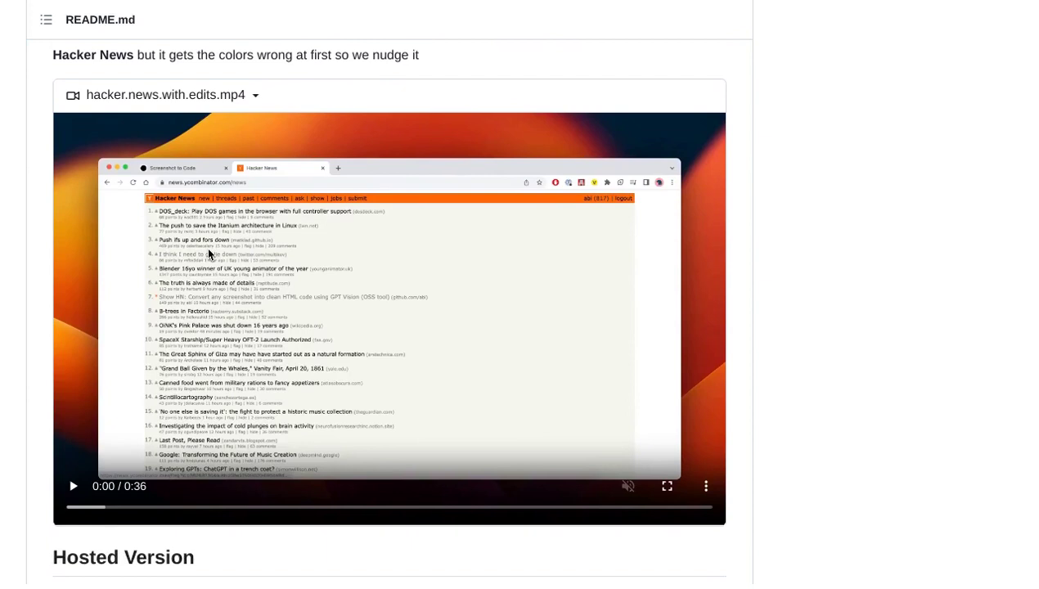
pyautogui.scroll(-3)
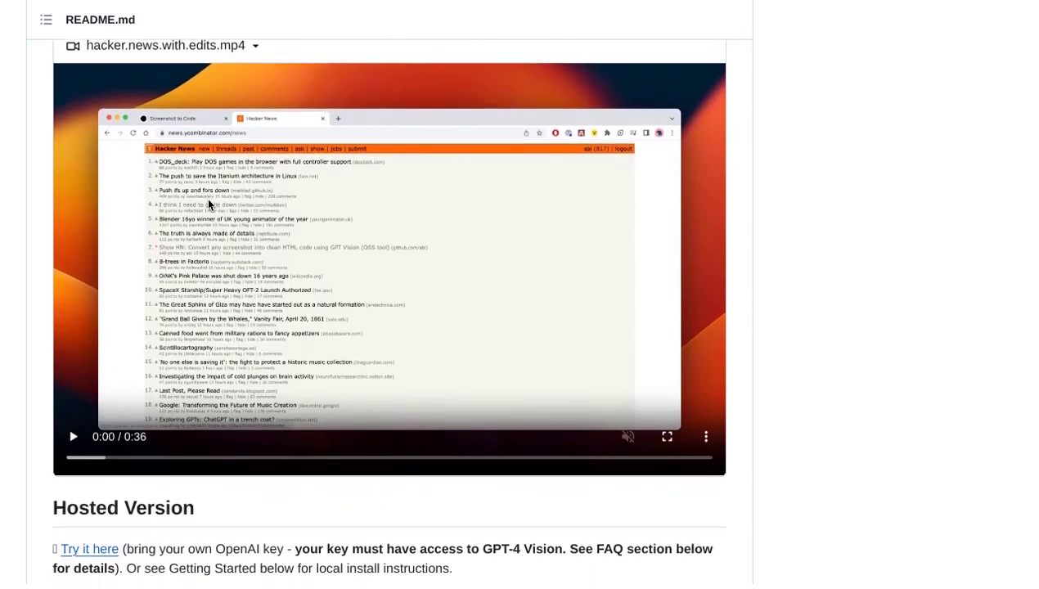
pyautogui.scroll(-3)
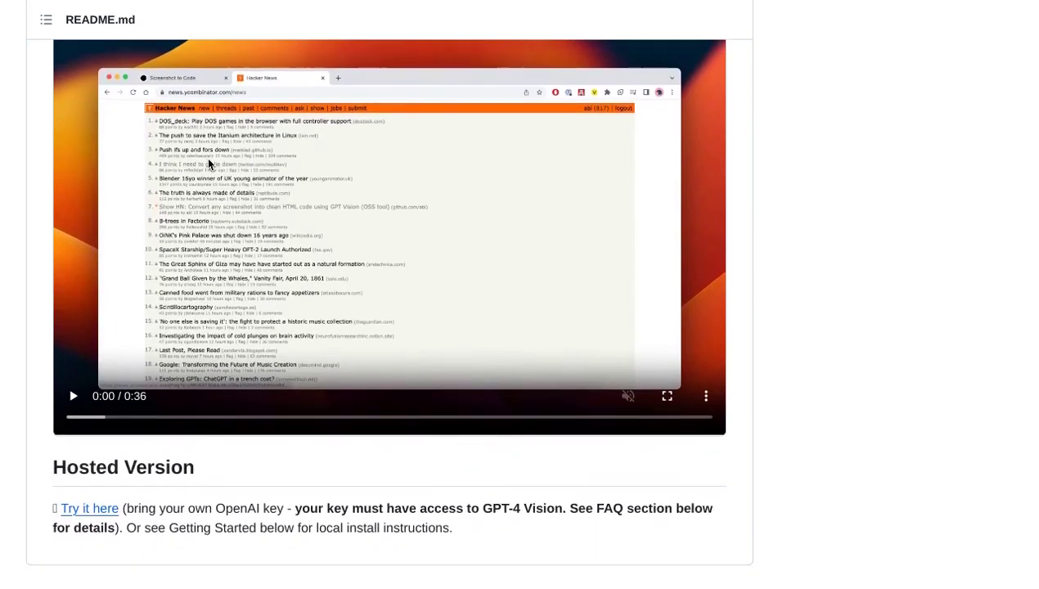
pyautogui.scroll(-3)
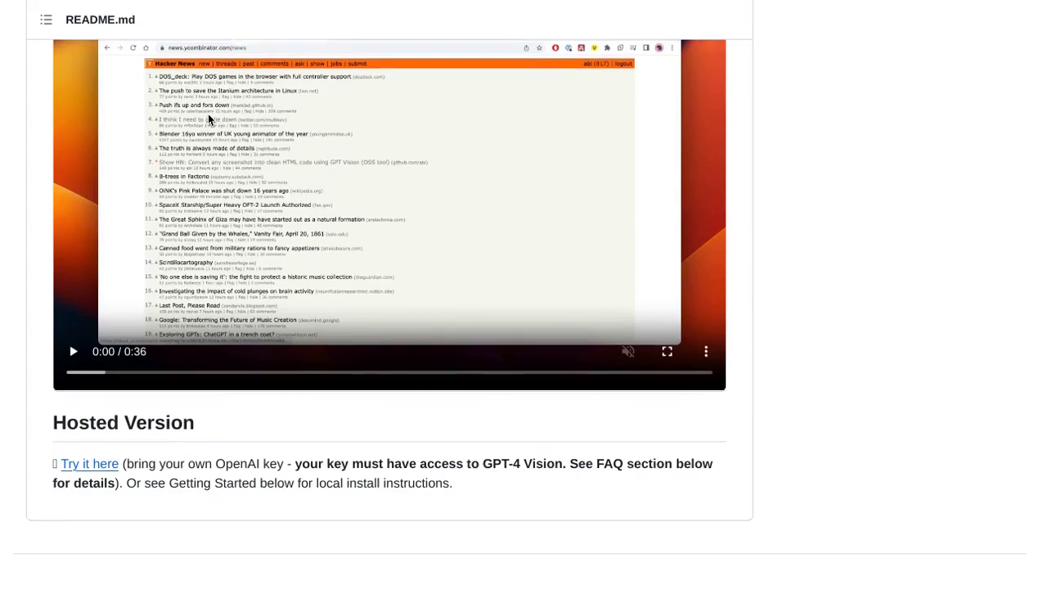
pyautogui.scroll(-3)
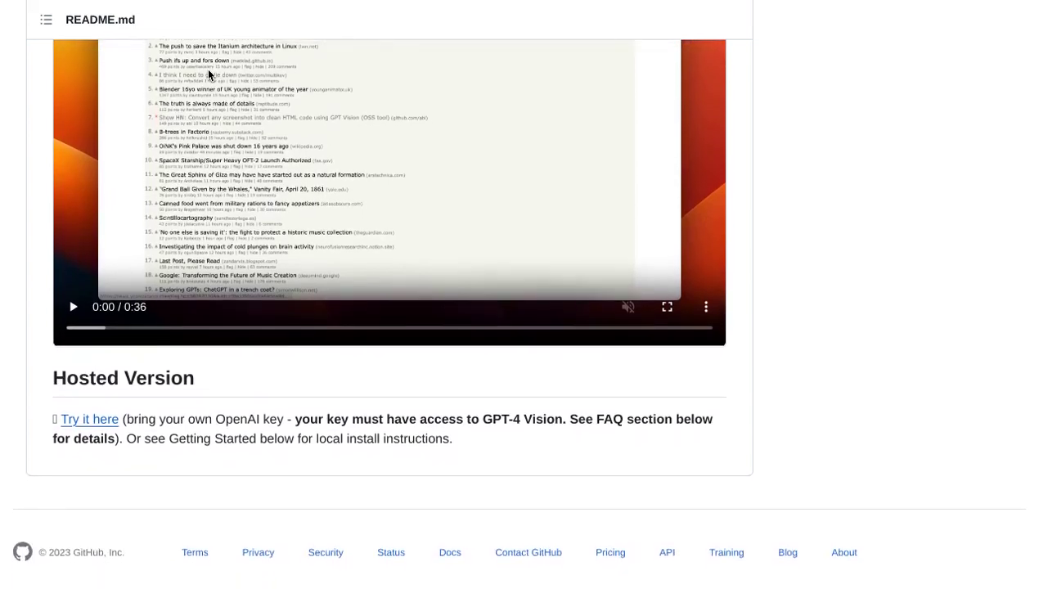
pyautogui.scroll(-3)
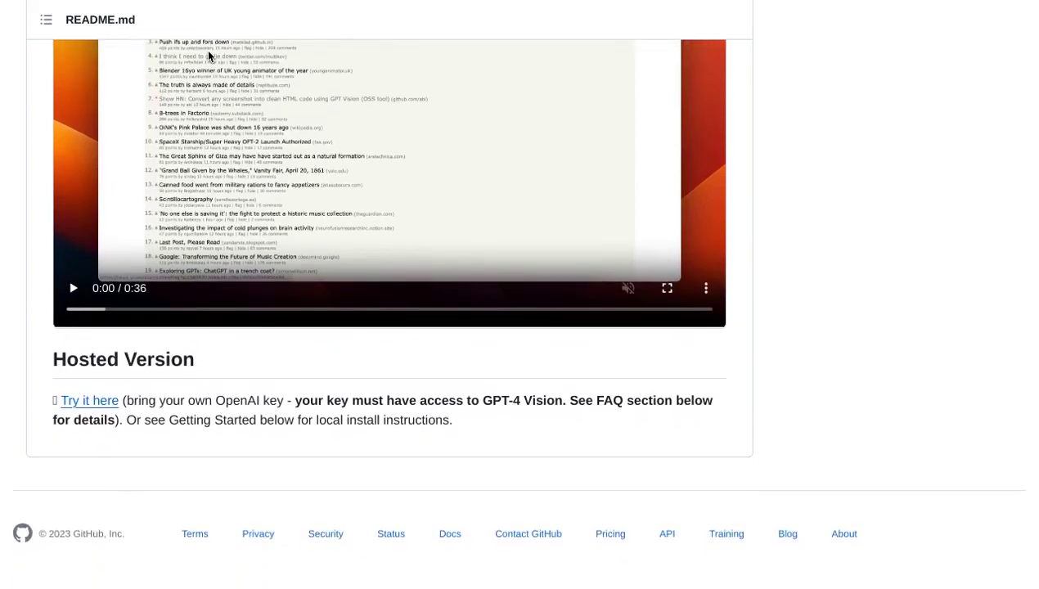